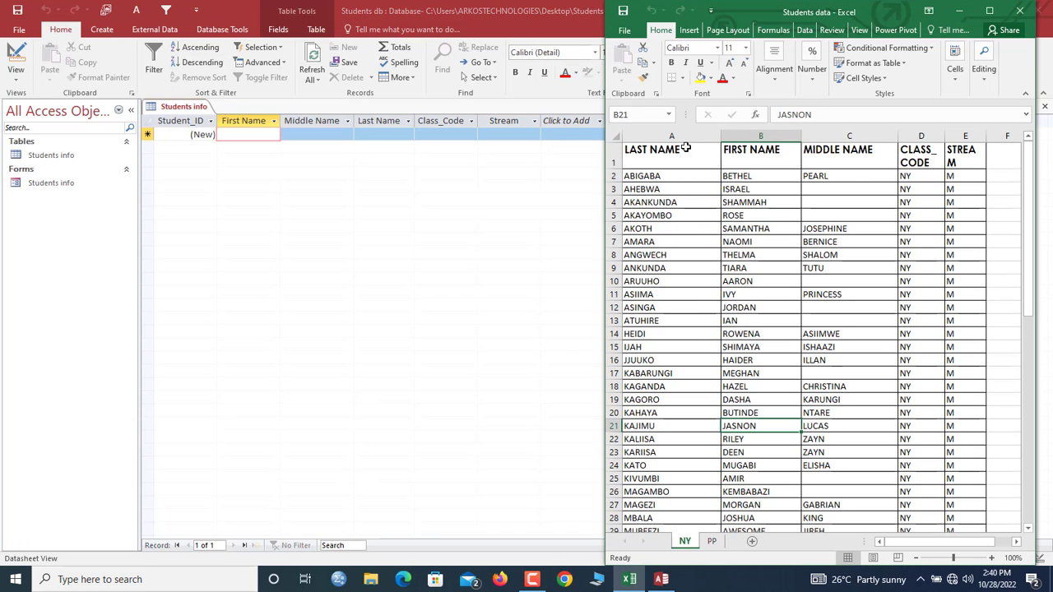
- Compare the Access table fields with the Excel CLASS_CODE heading in the Students data workbook
click(315, 135)
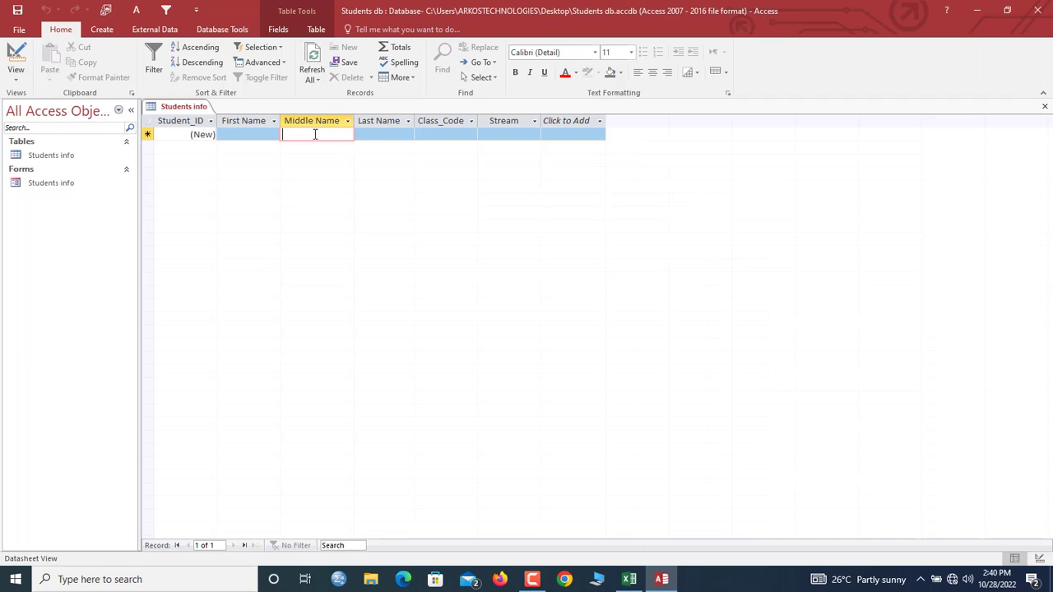
click(243, 135)
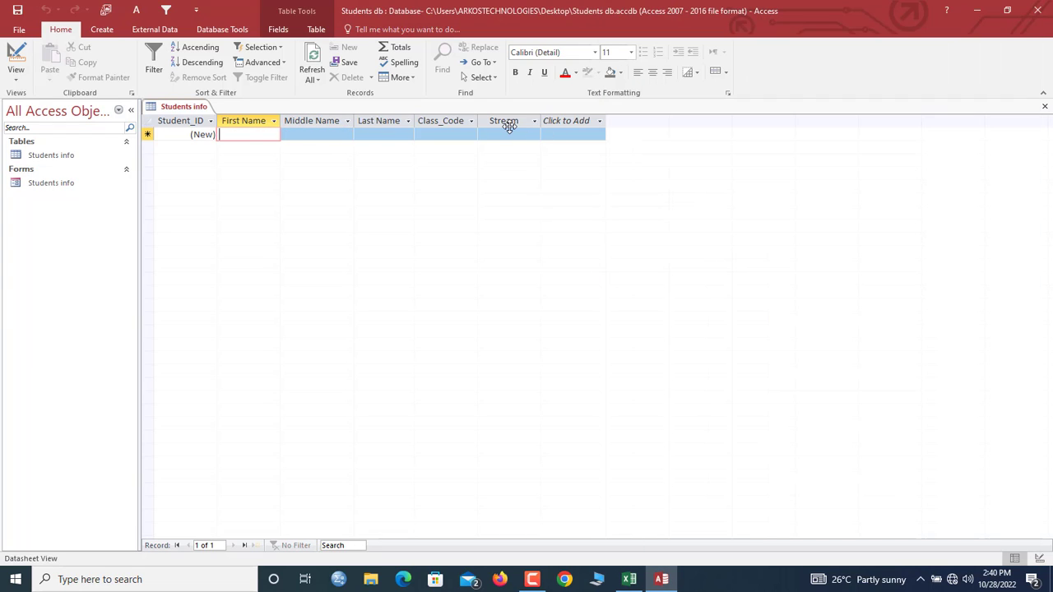
click(508, 135)
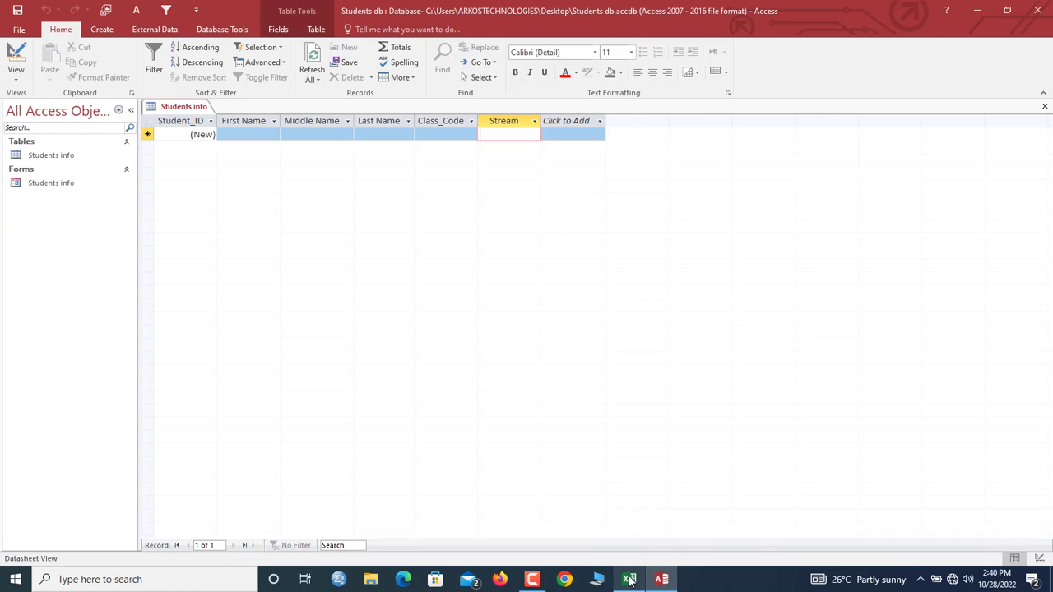
click(628, 579)
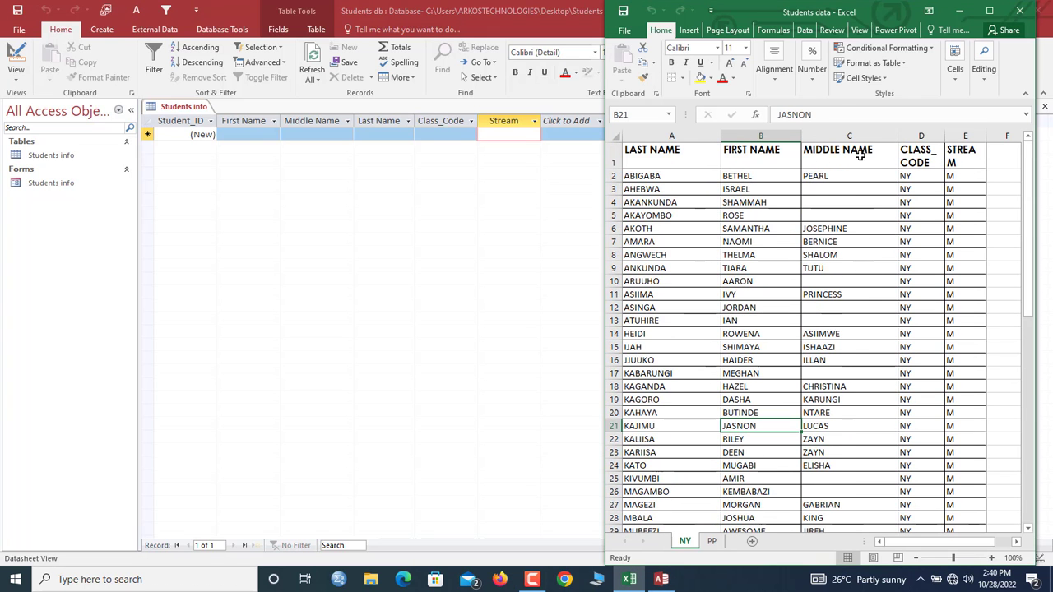
mouse_move(576, 151)
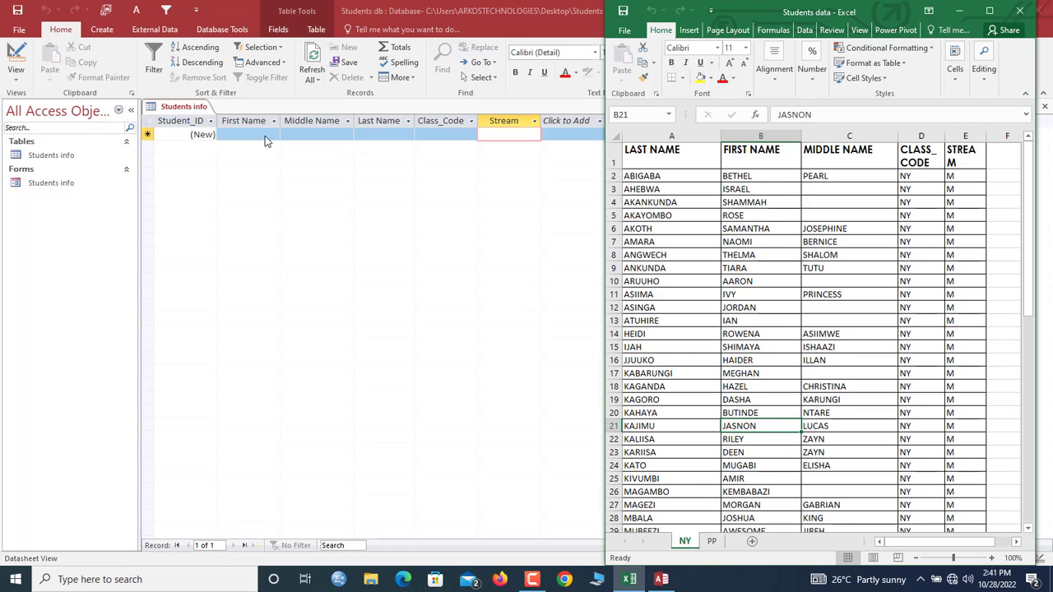
mouse_move(648, 214)
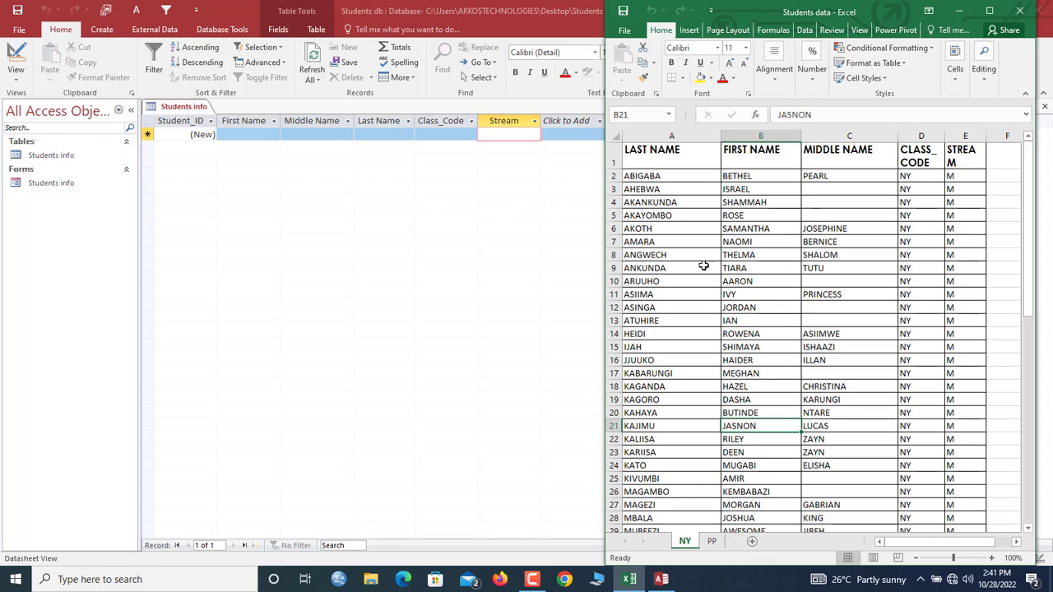
mouse_move(311, 253)
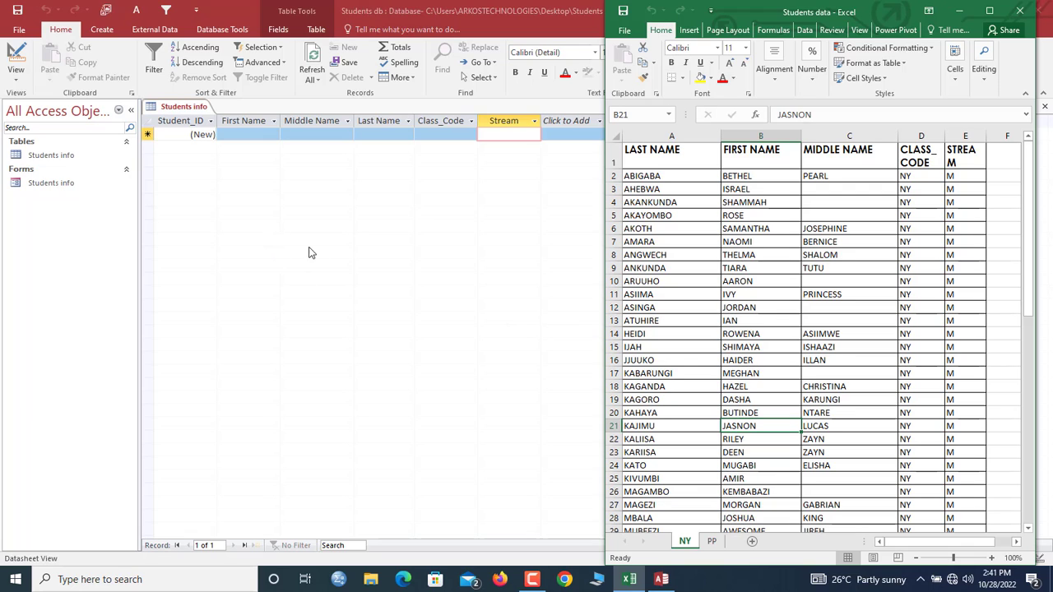
mouse_move(334, 264)
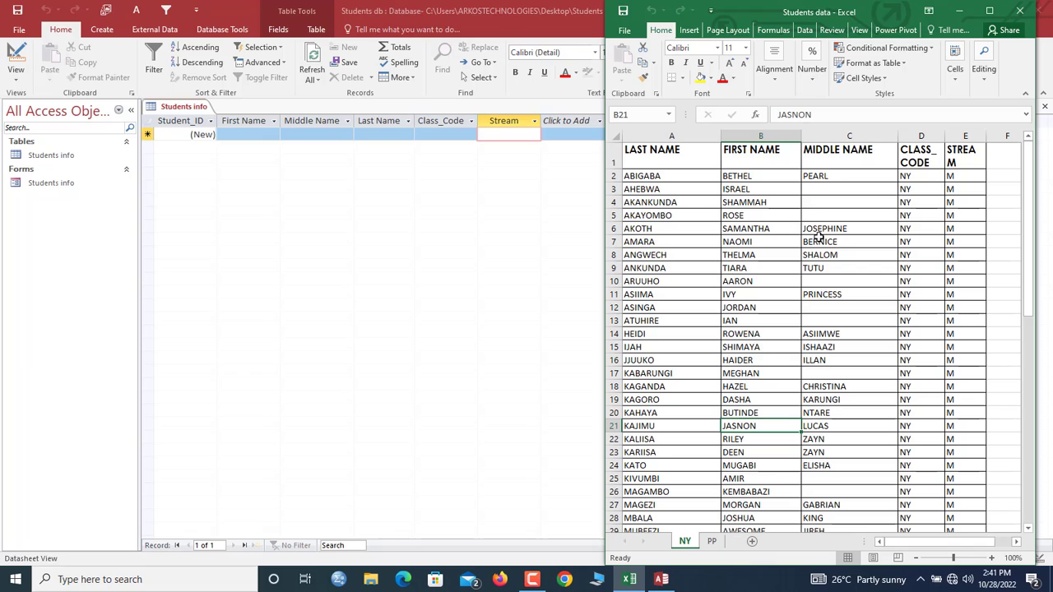
mouse_move(299, 140)
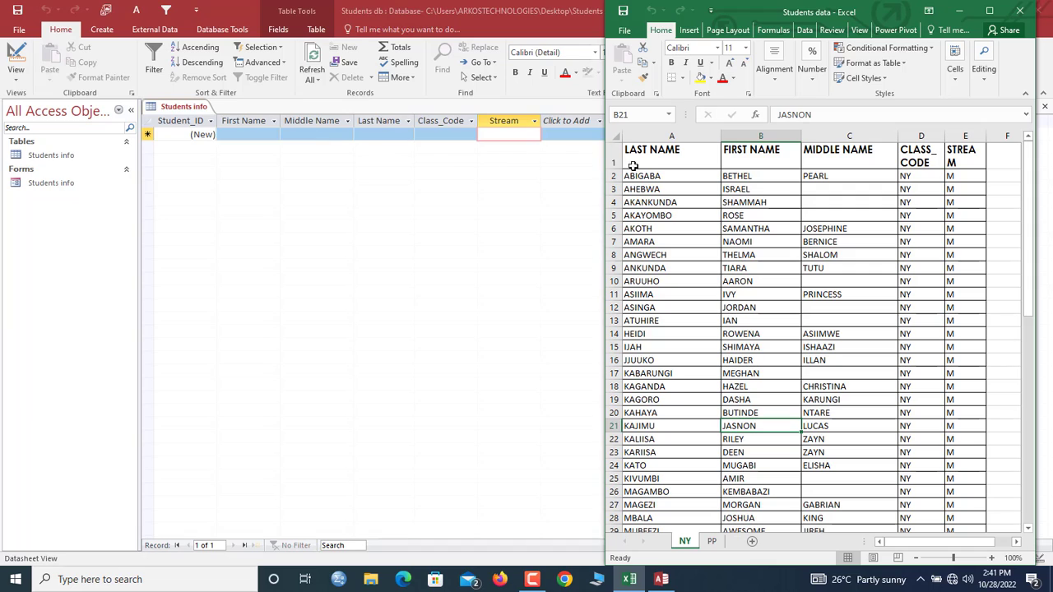
mouse_move(931, 151)
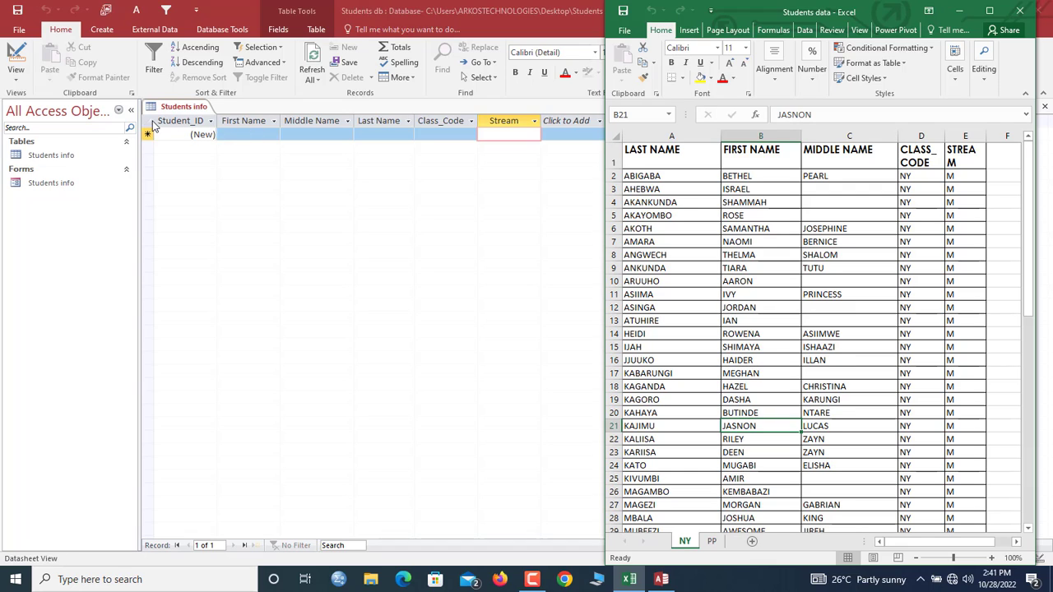
mouse_move(303, 141)
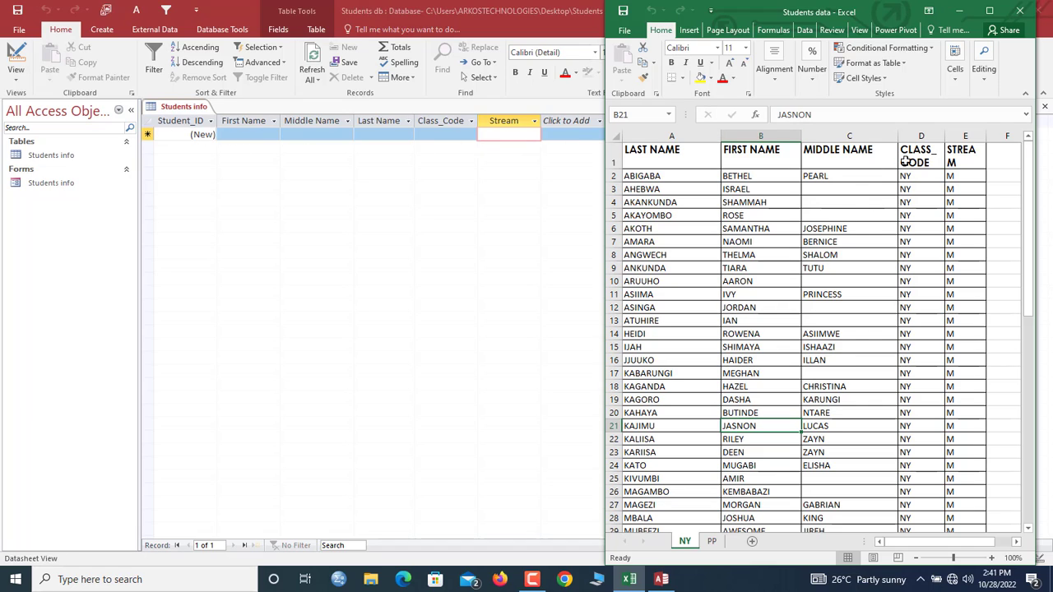
mouse_move(964, 210)
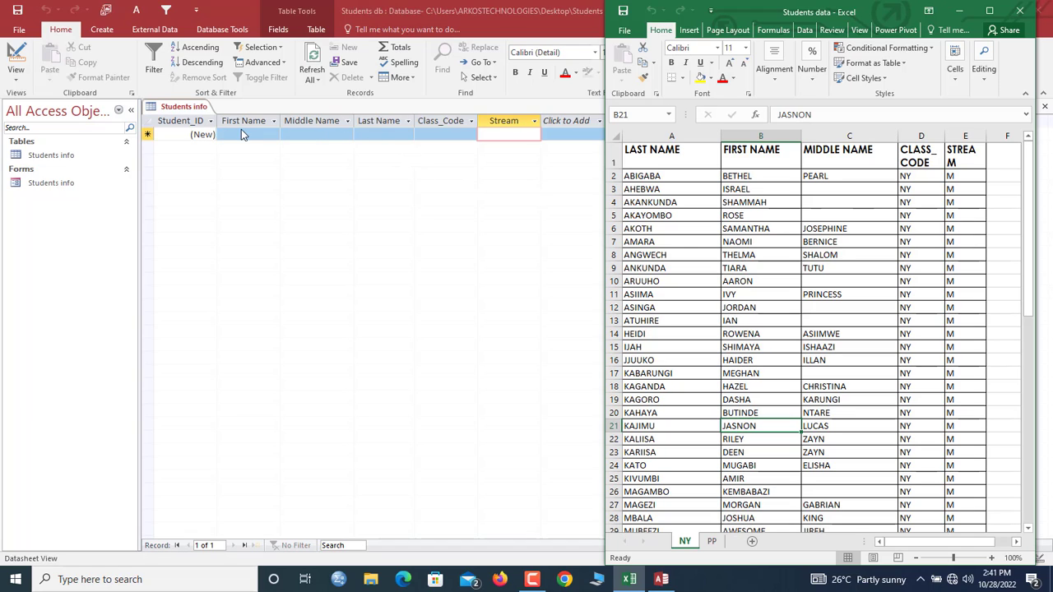
mouse_move(267, 140)
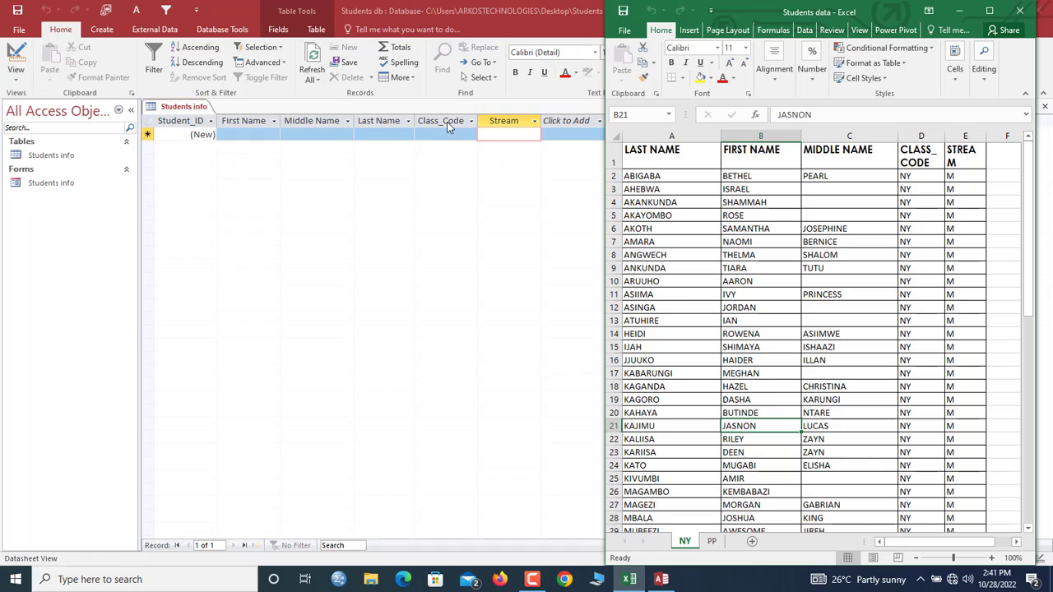
click(921, 156)
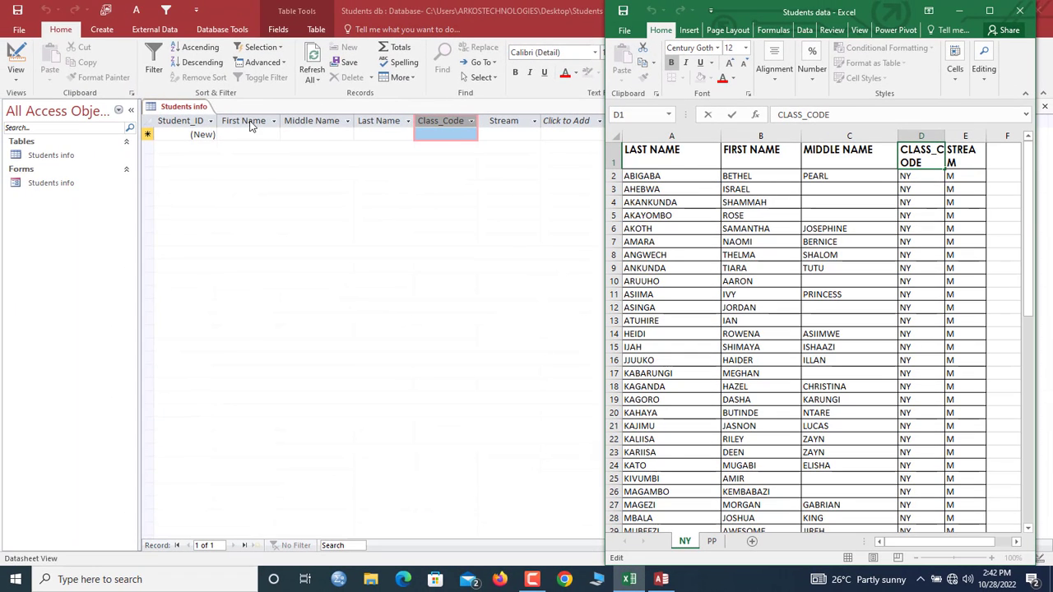
mouse_move(316, 135)
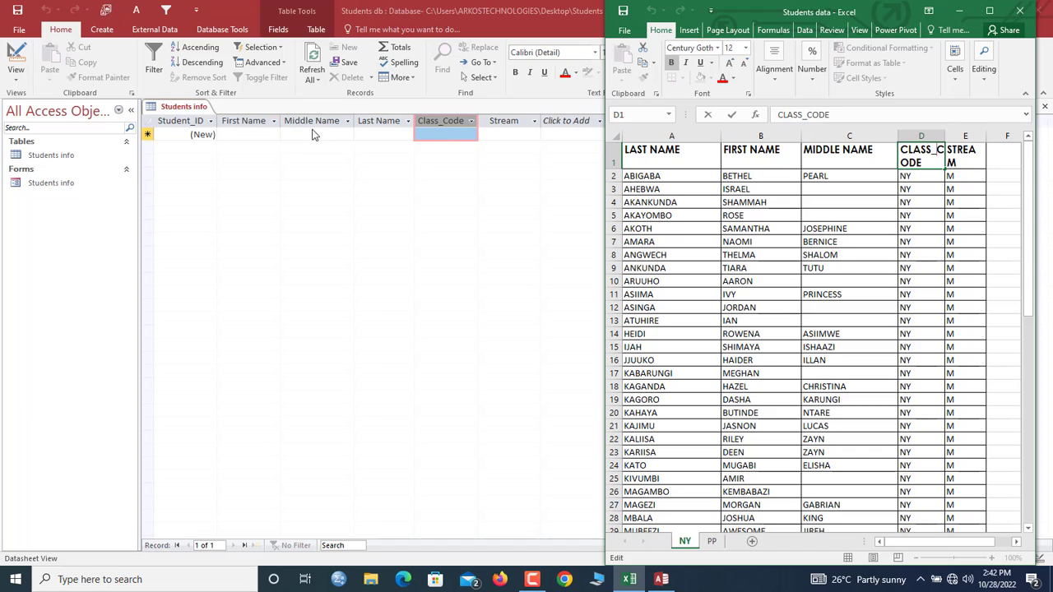
mouse_move(525, 139)
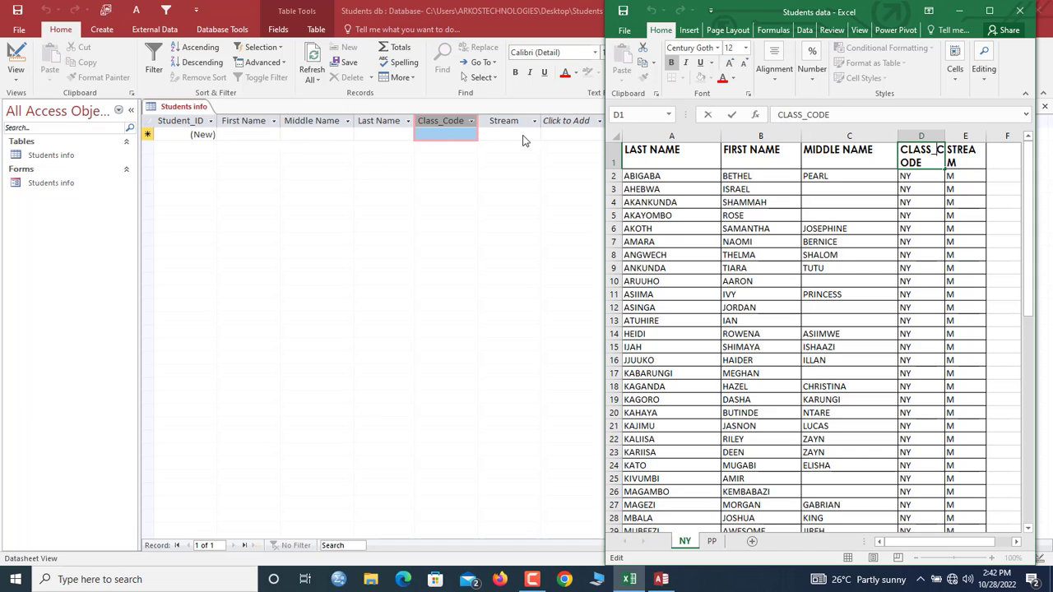
mouse_move(889, 261)
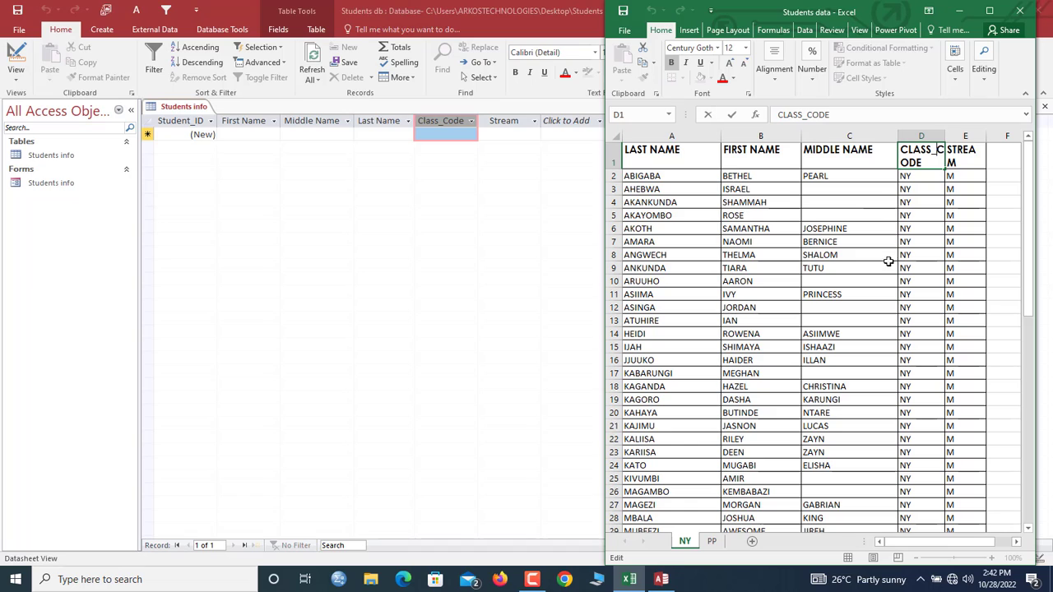
mouse_move(306, 93)
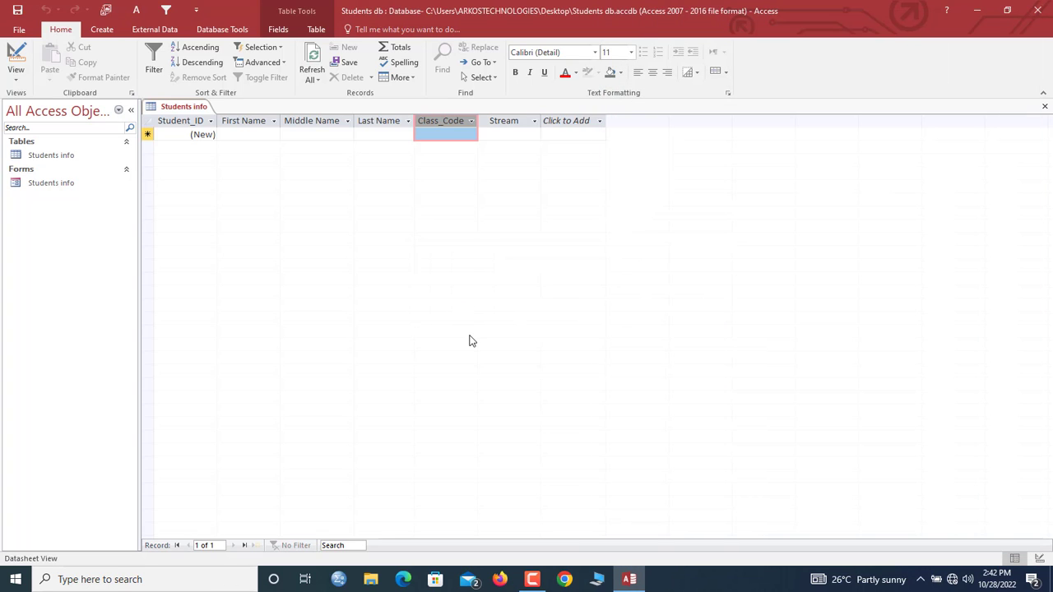
key(Win+D)
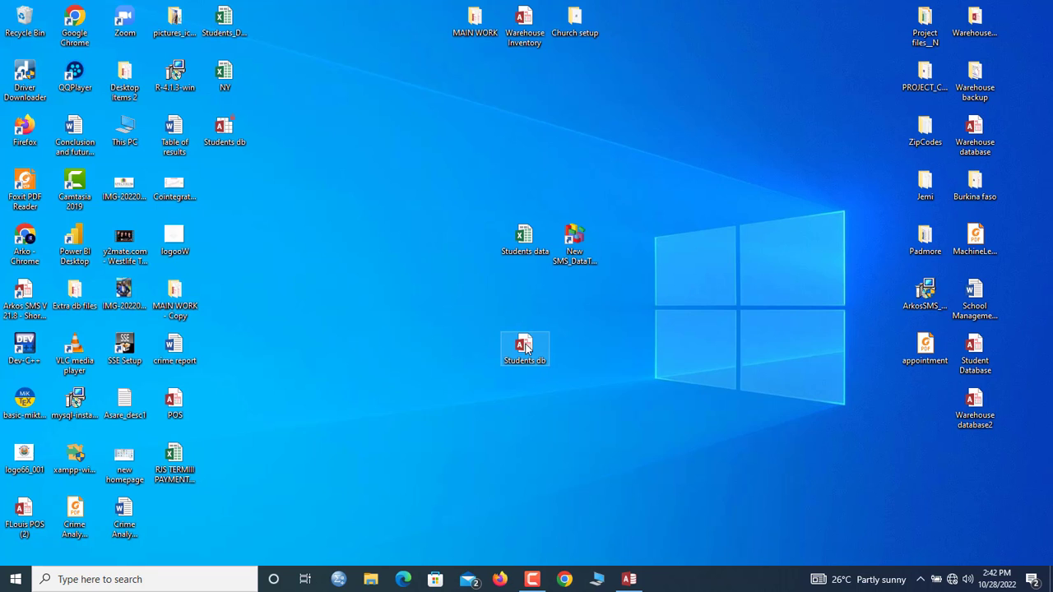
double_click(525, 349)
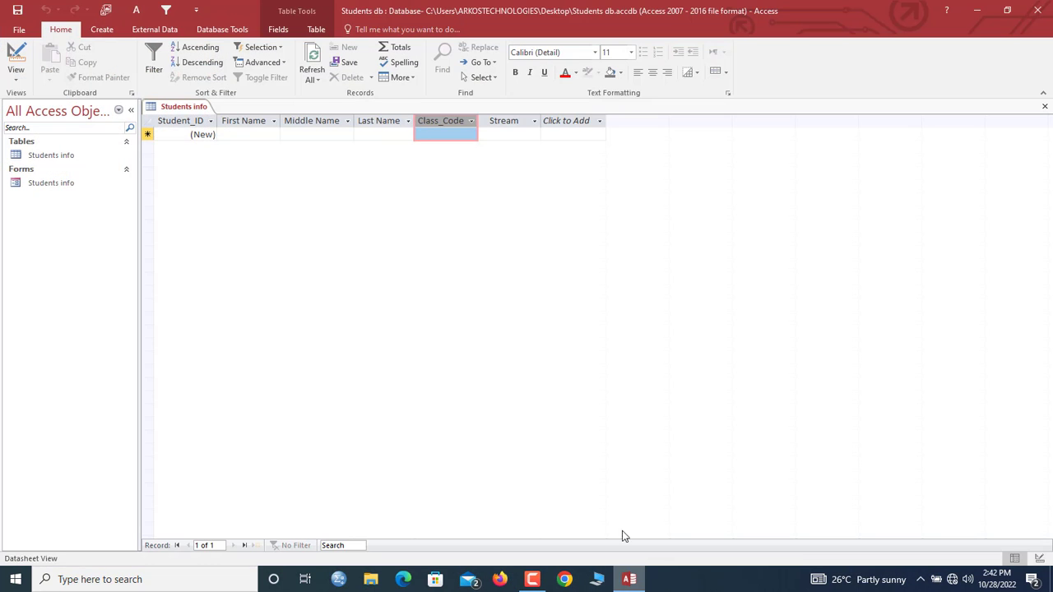
click(51, 154)
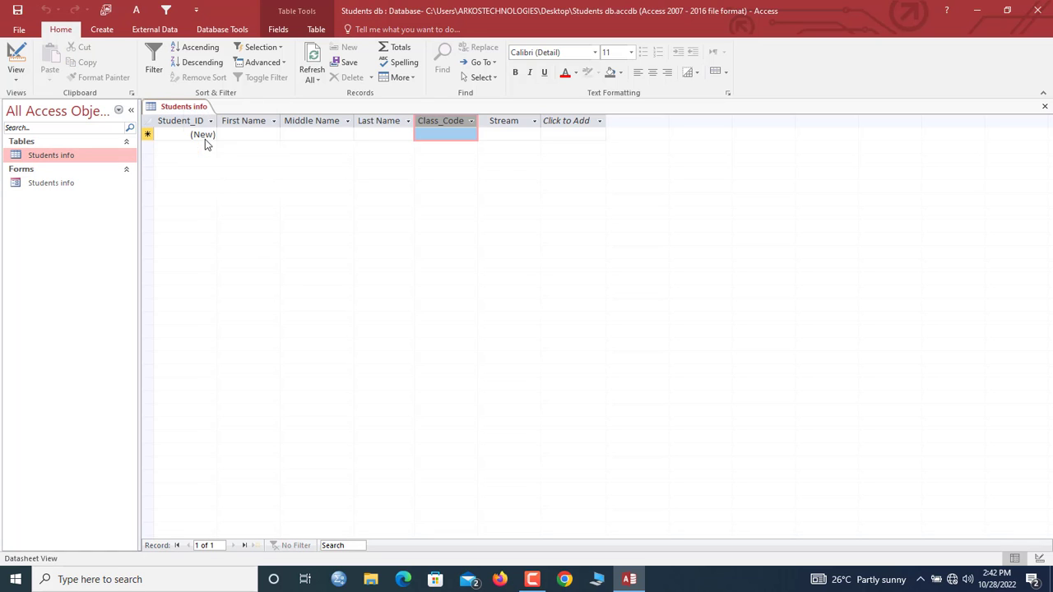
- Show the External Data import and export options
click(1045, 105)
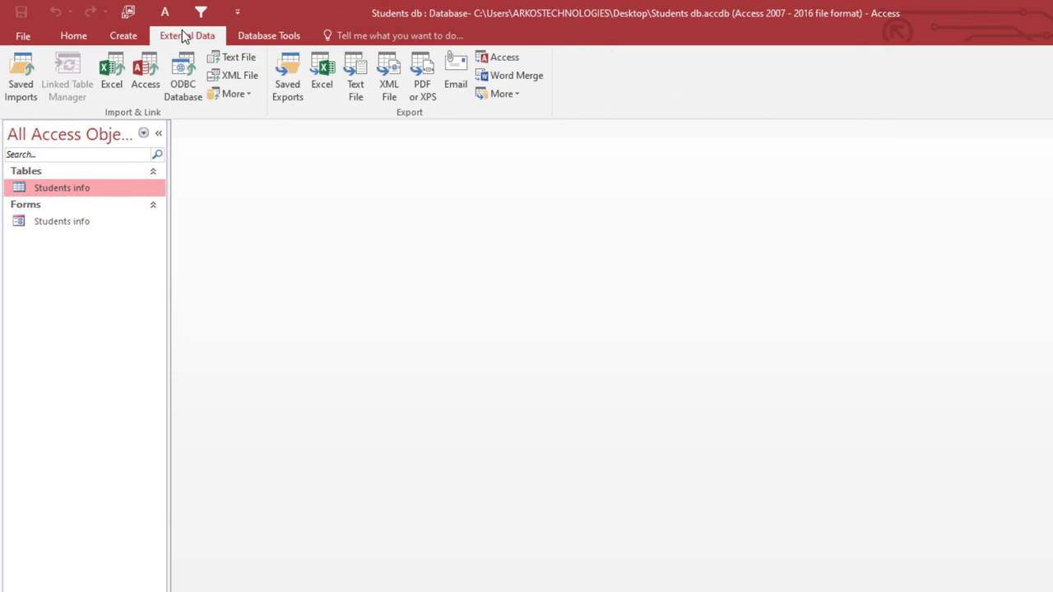
mouse_move(112, 79)
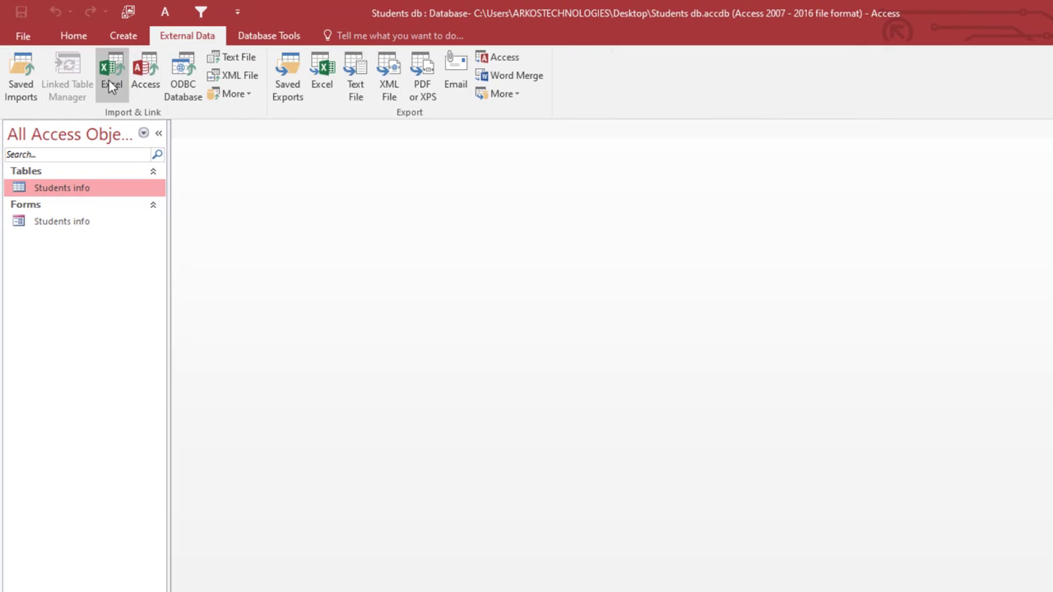
mouse_move(325, 112)
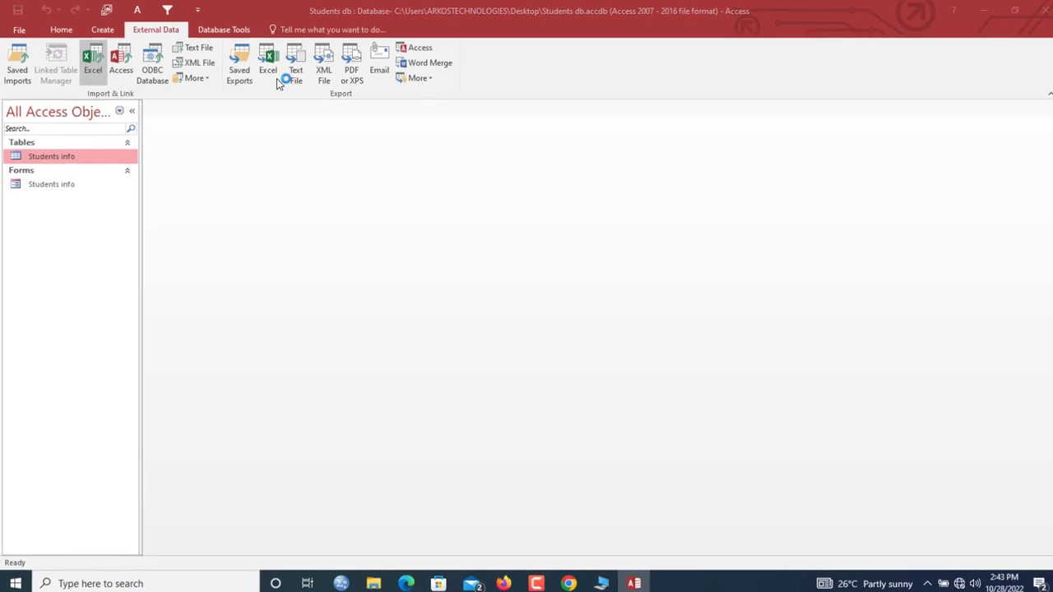
- Start an Excel import set to append a copy of the records to the Students info table
click(93, 63)
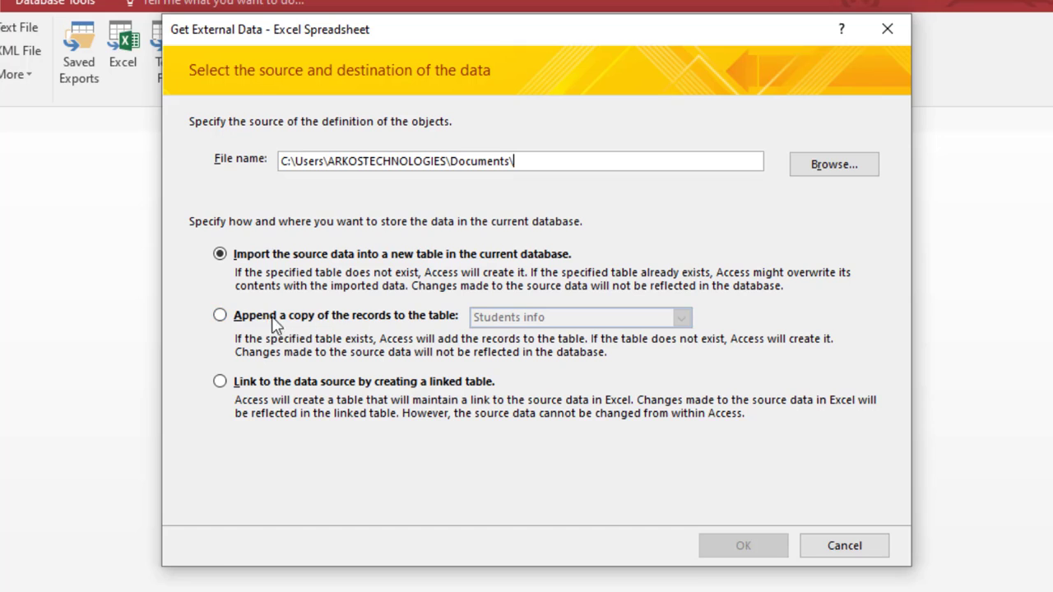
mouse_move(239, 321)
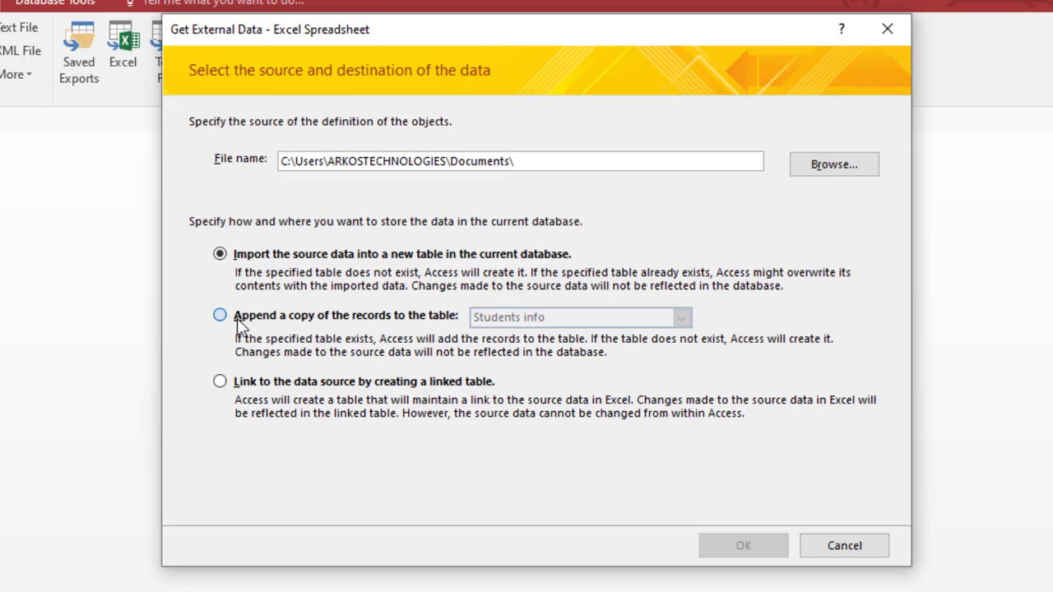
click(221, 316)
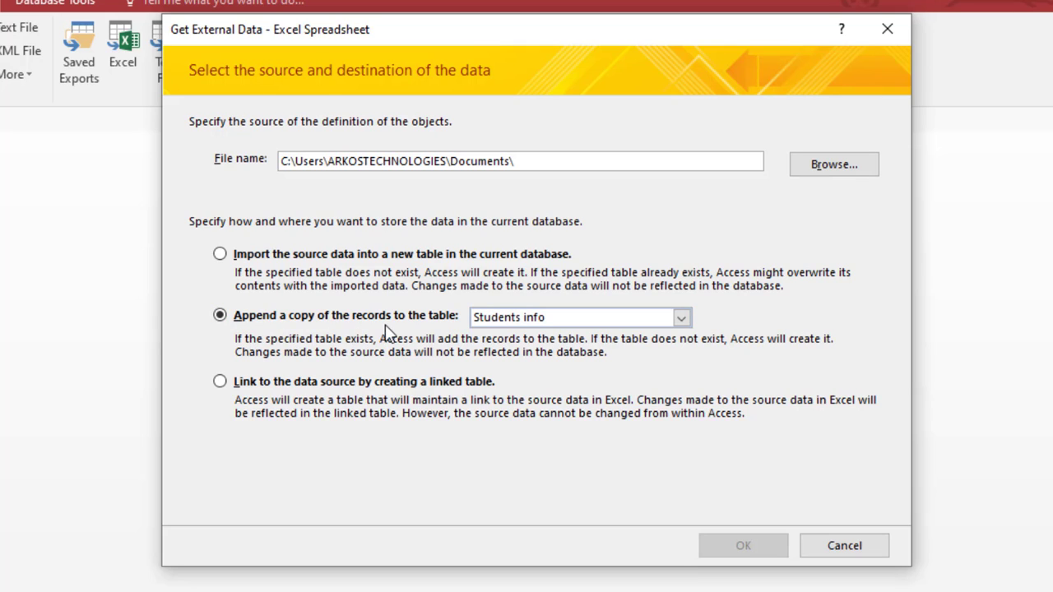
mouse_move(454, 95)
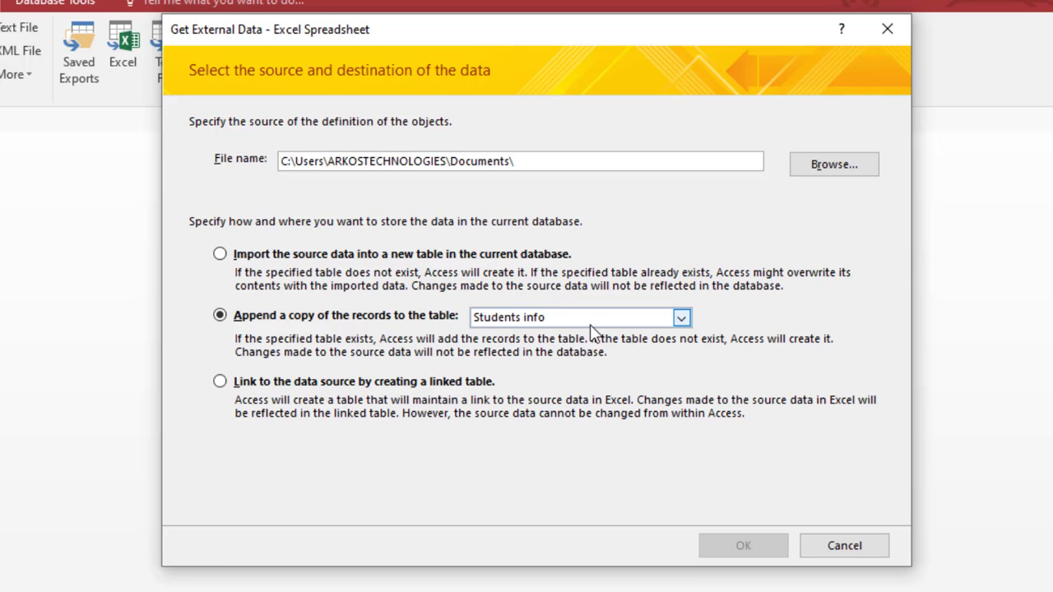
click(681, 316)
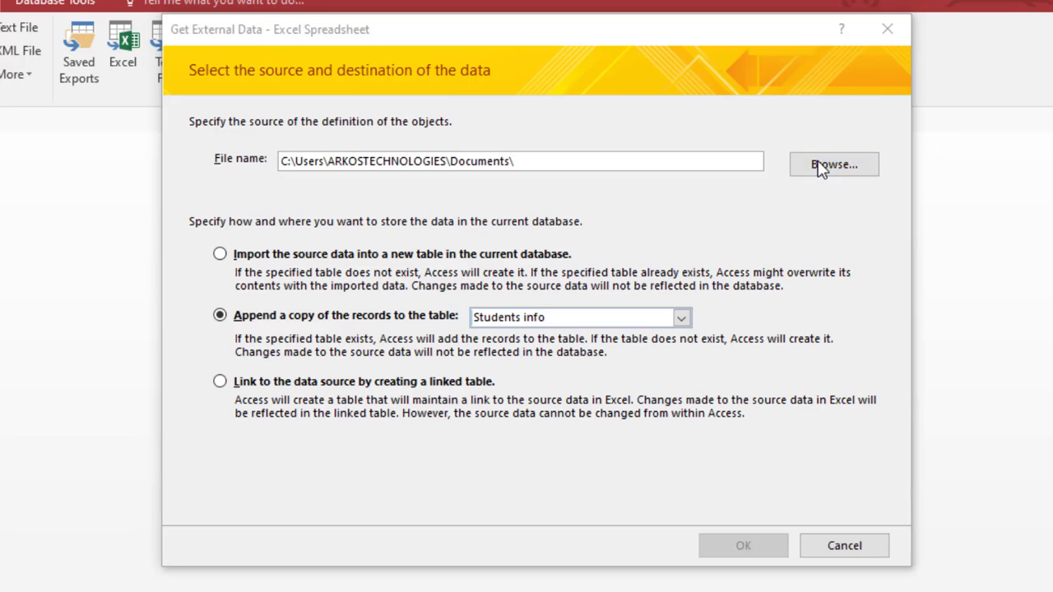
- Choose Students data.xlsx on the Desktop as the import source workbook
click(832, 165)
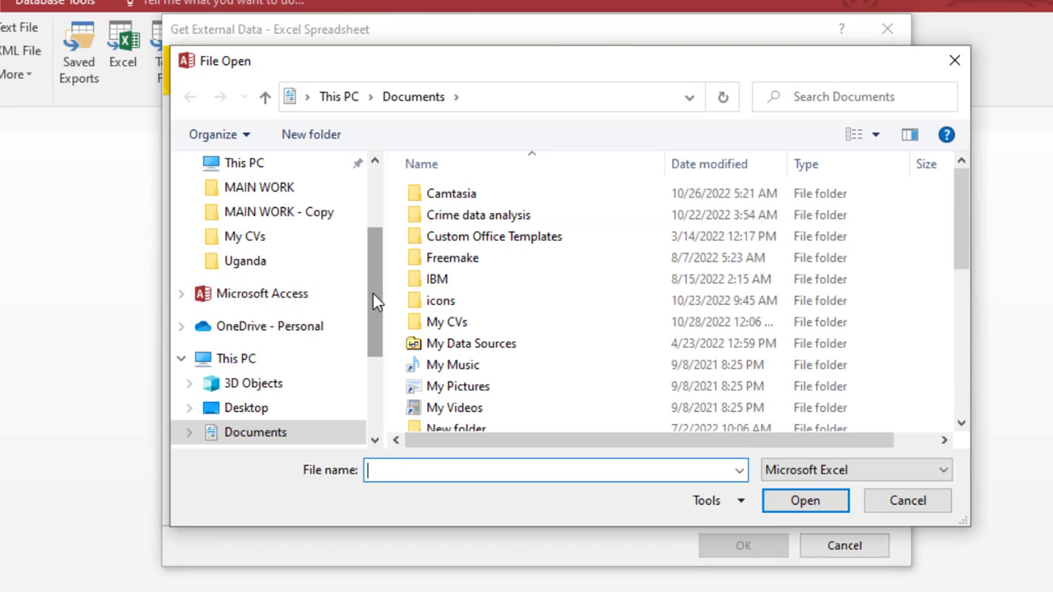
click(246, 204)
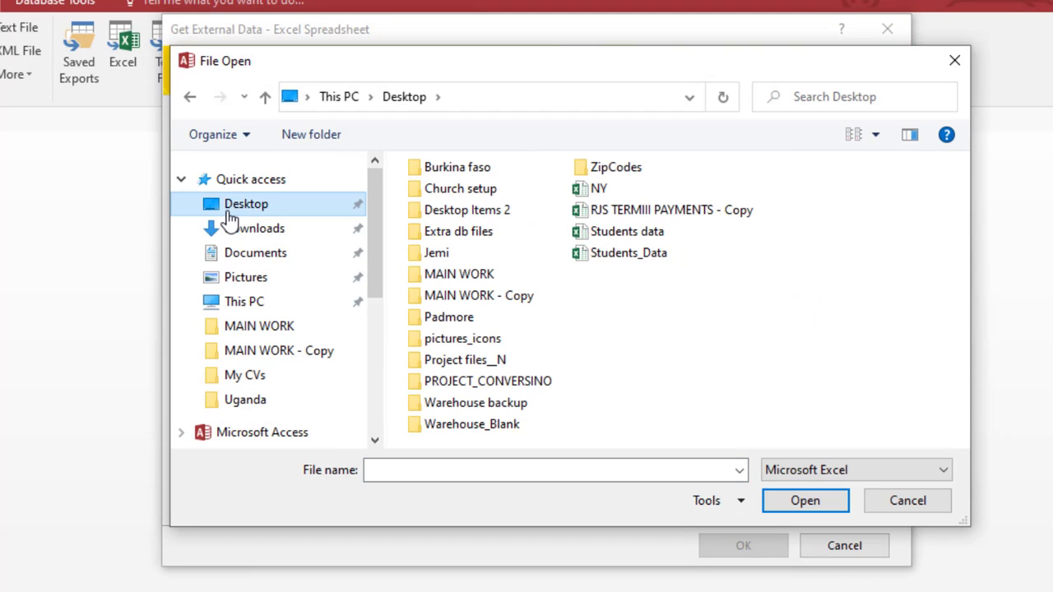
click(627, 230)
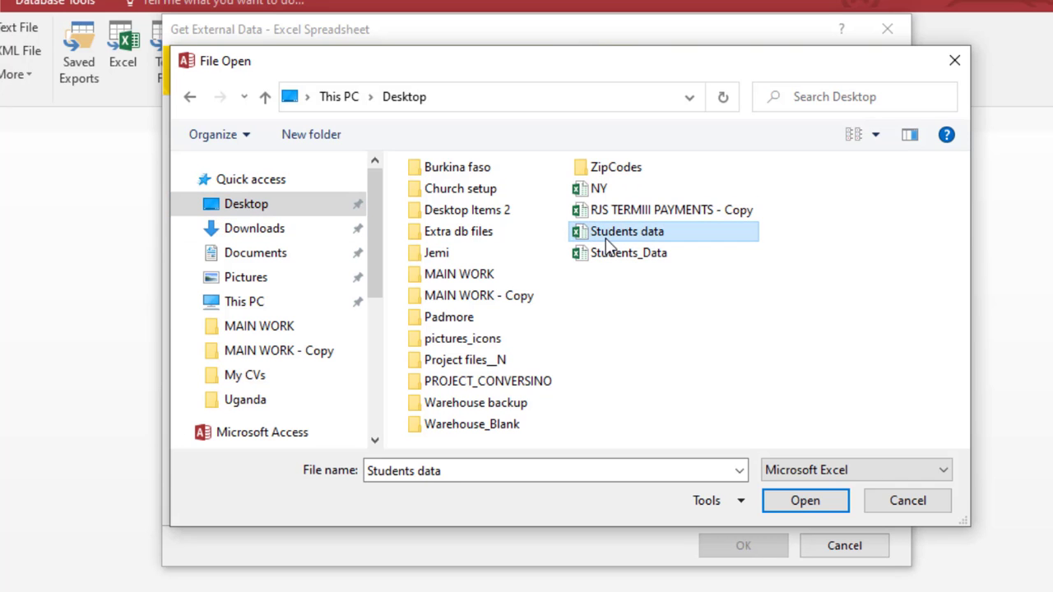
click(805, 500)
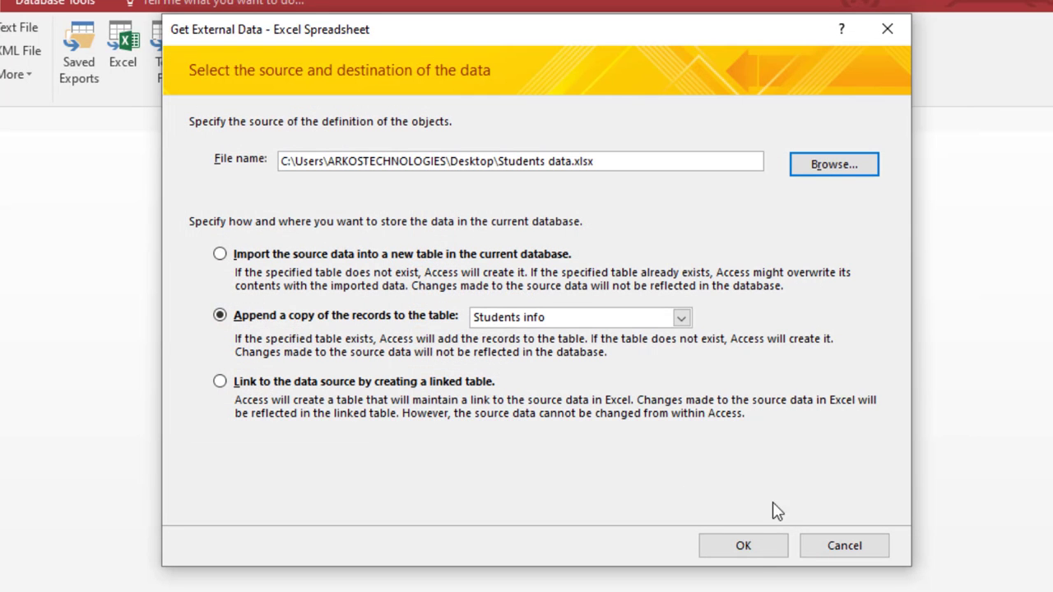
- Begin the spreadsheet import and select the NY worksheet as the data to bring in
click(742, 546)
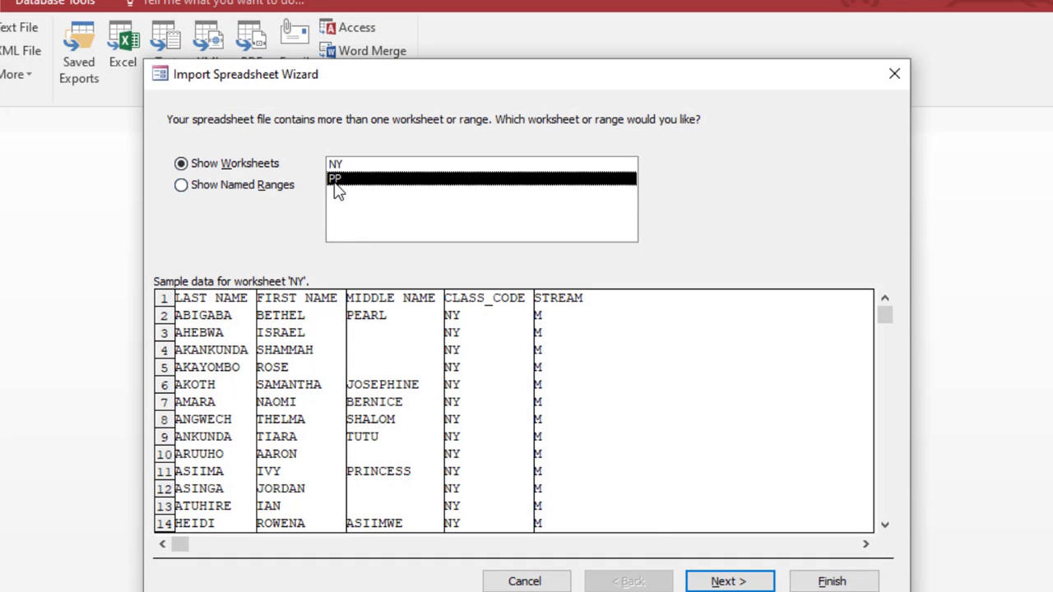
click(336, 164)
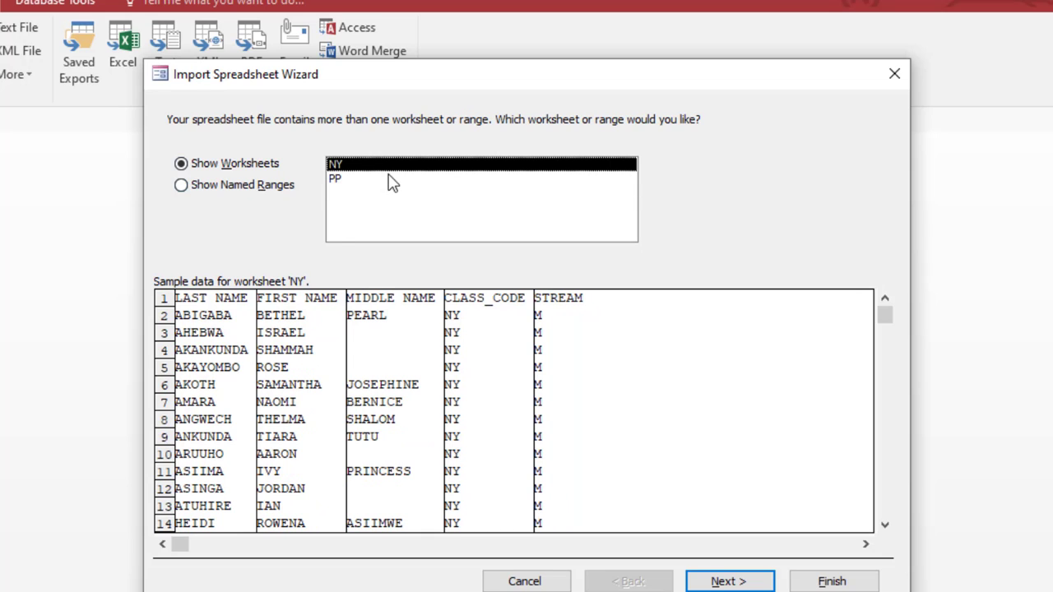
mouse_move(306, 289)
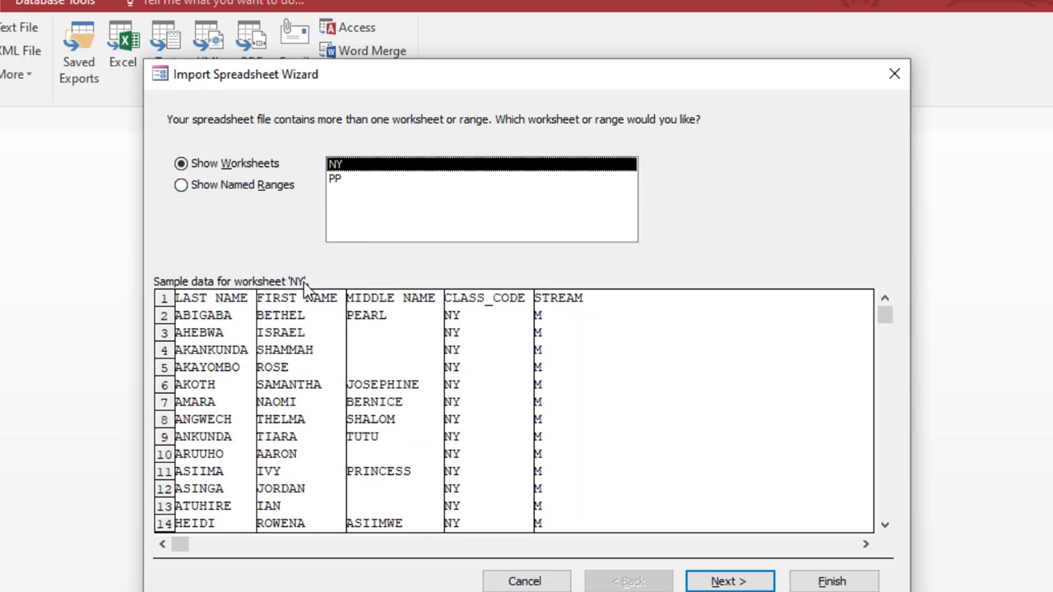
mouse_move(274, 368)
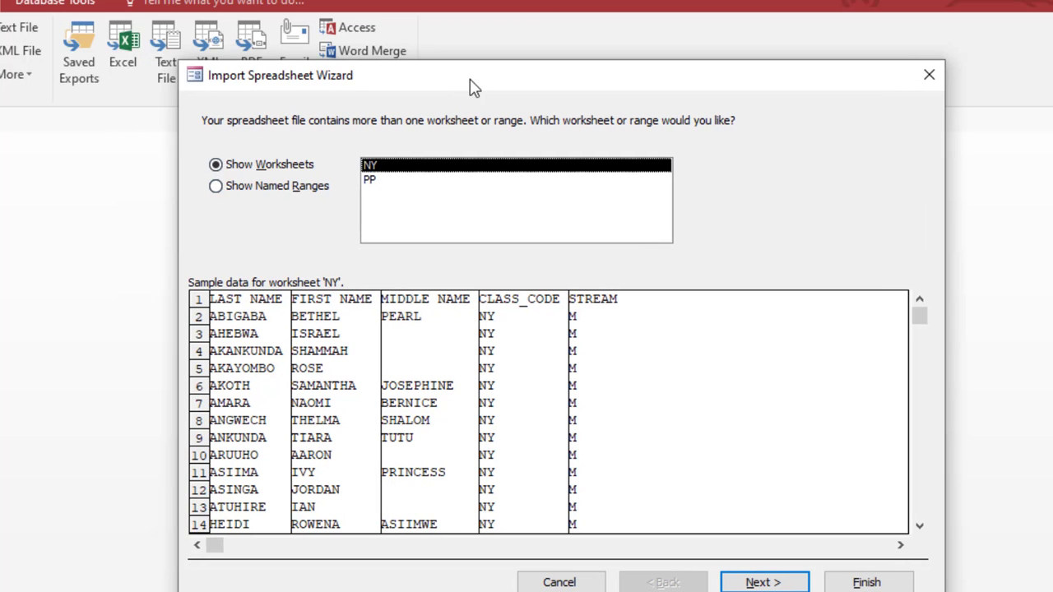
mouse_move(289, 349)
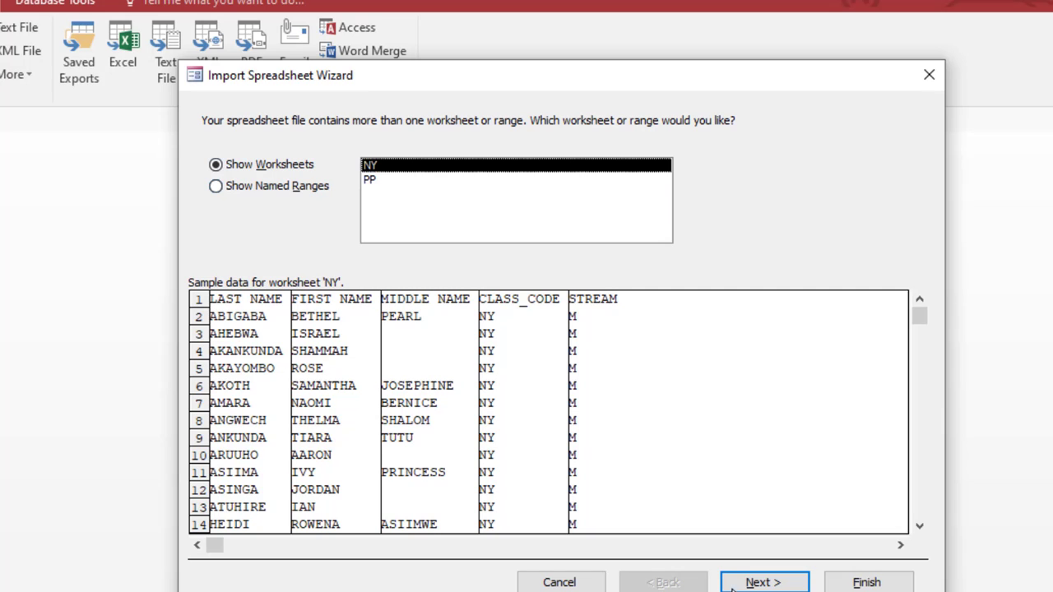
- Run the wizard through to Finish, importing the NY records into Students info
click(763, 582)
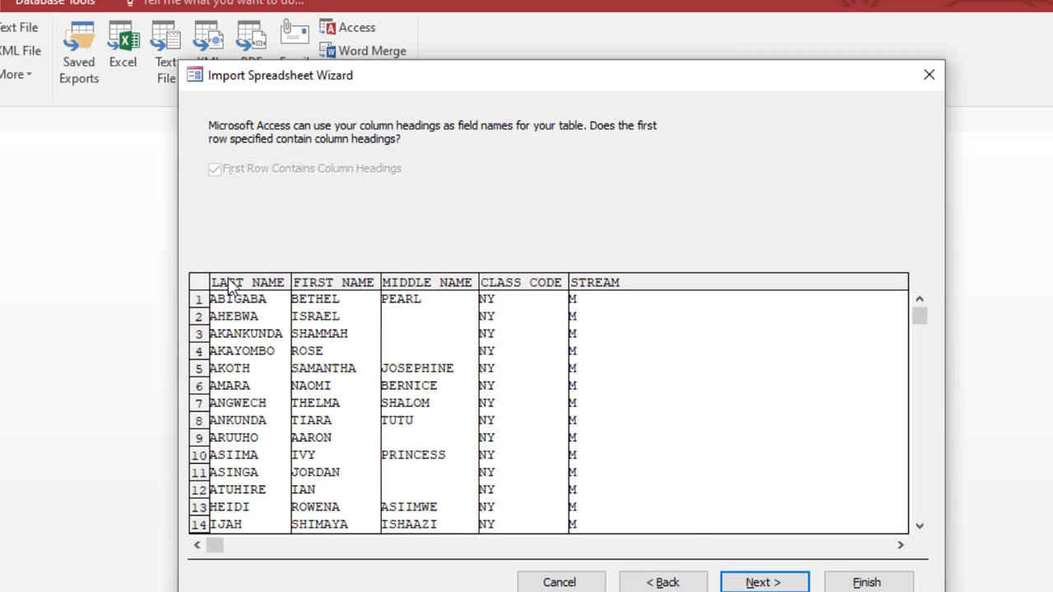
mouse_move(372, 293)
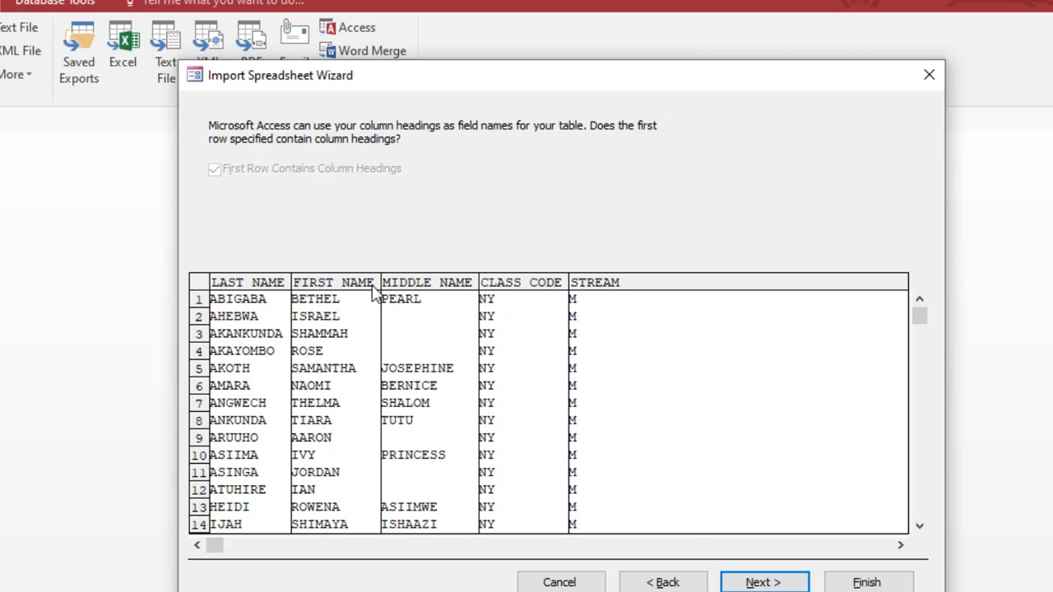
mouse_move(536, 293)
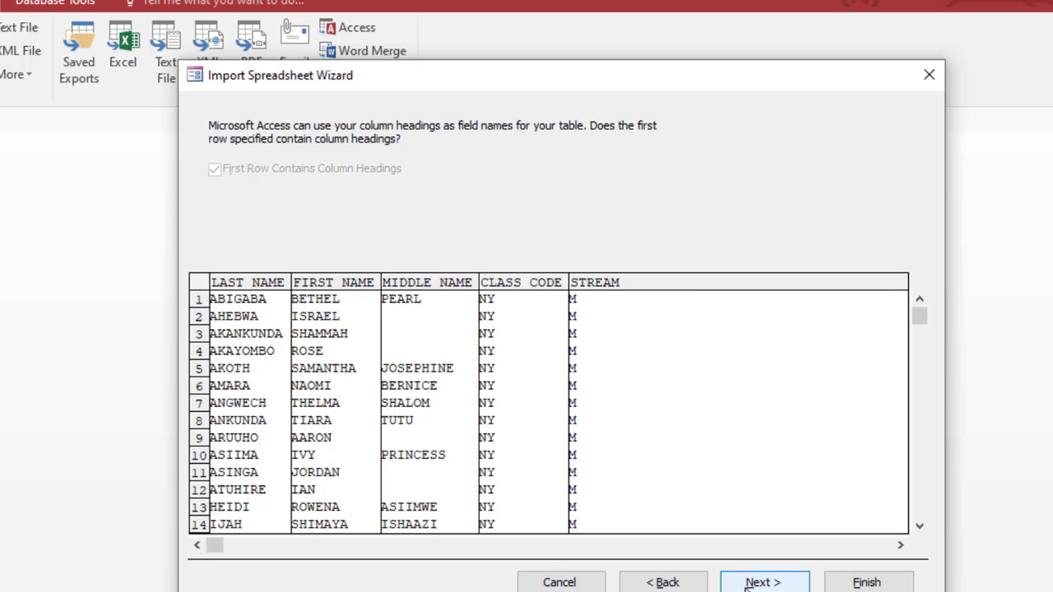
click(763, 582)
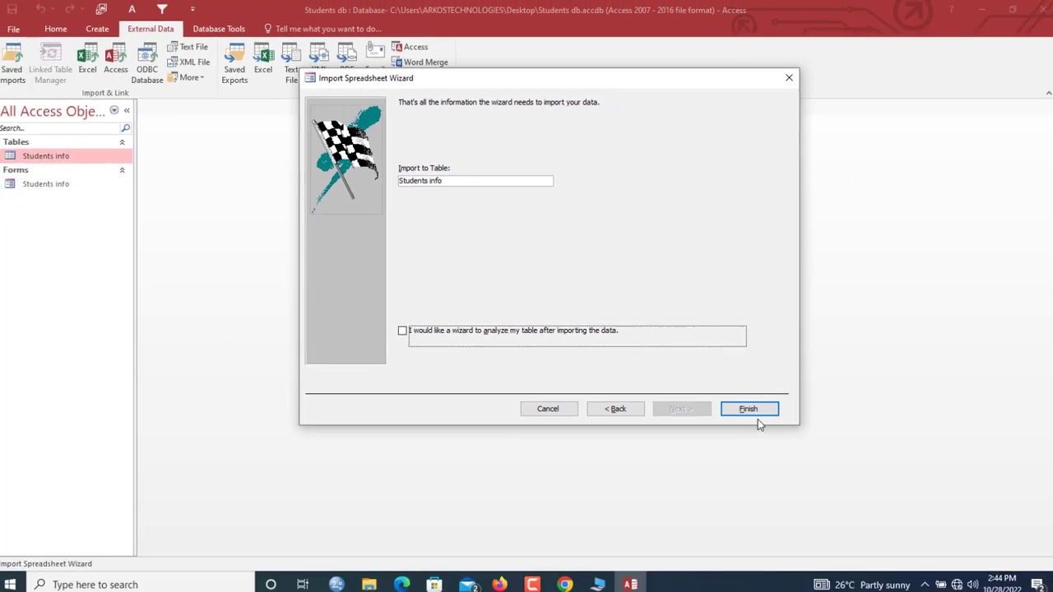
click(747, 408)
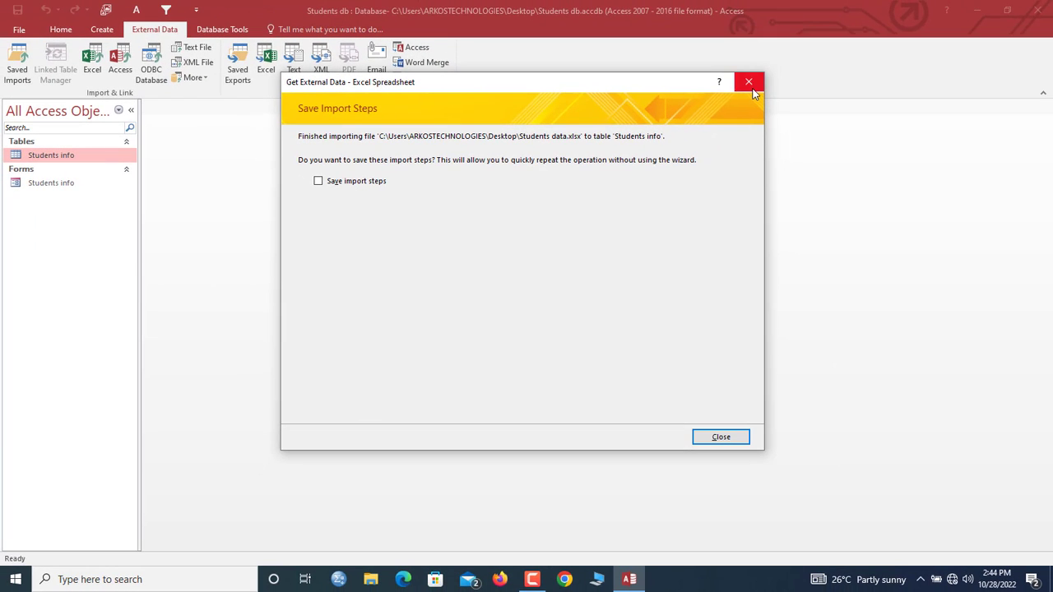
- Dismiss the save-steps dialog and review the 62 imported records in the Students info table and form
click(721, 438)
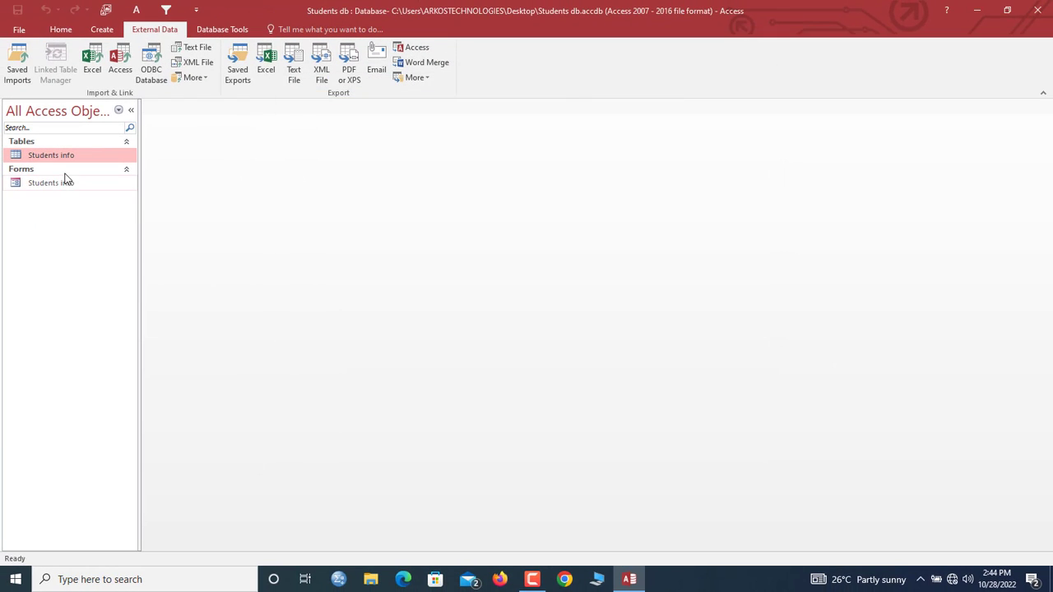
double_click(51, 155)
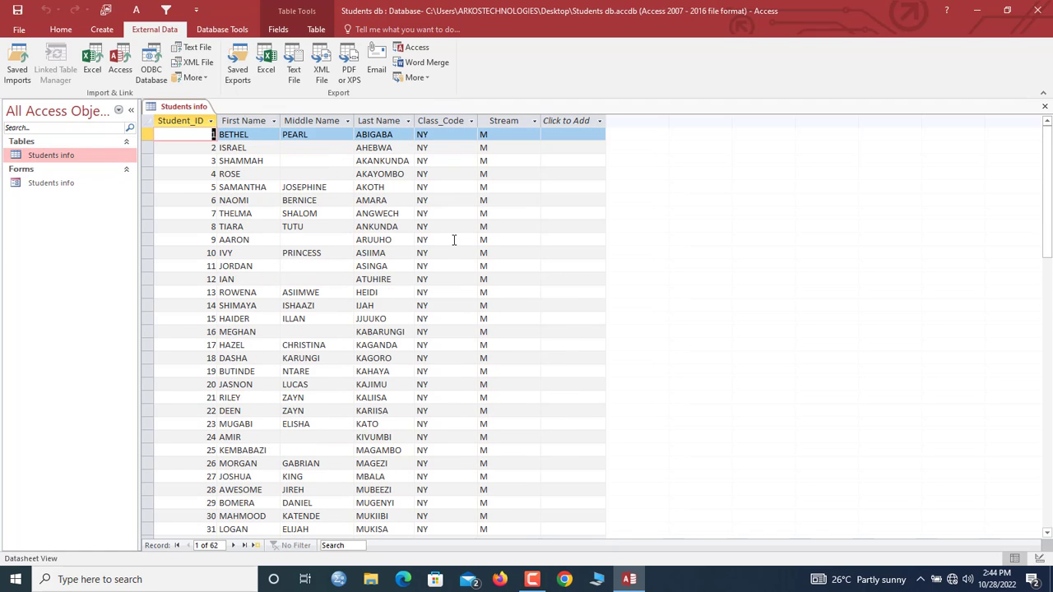
click(51, 154)
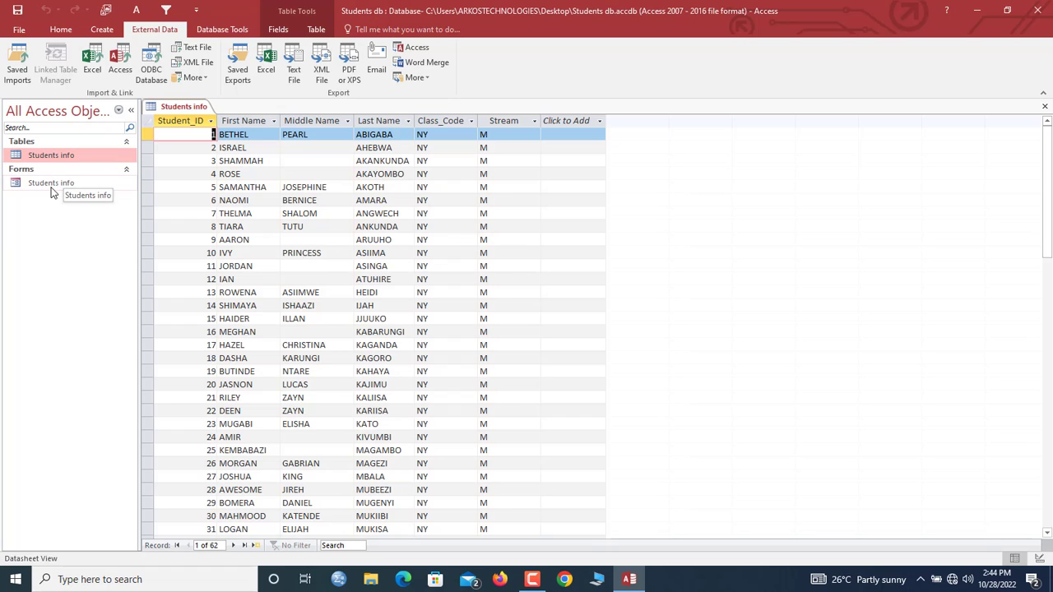
double_click(51, 182)
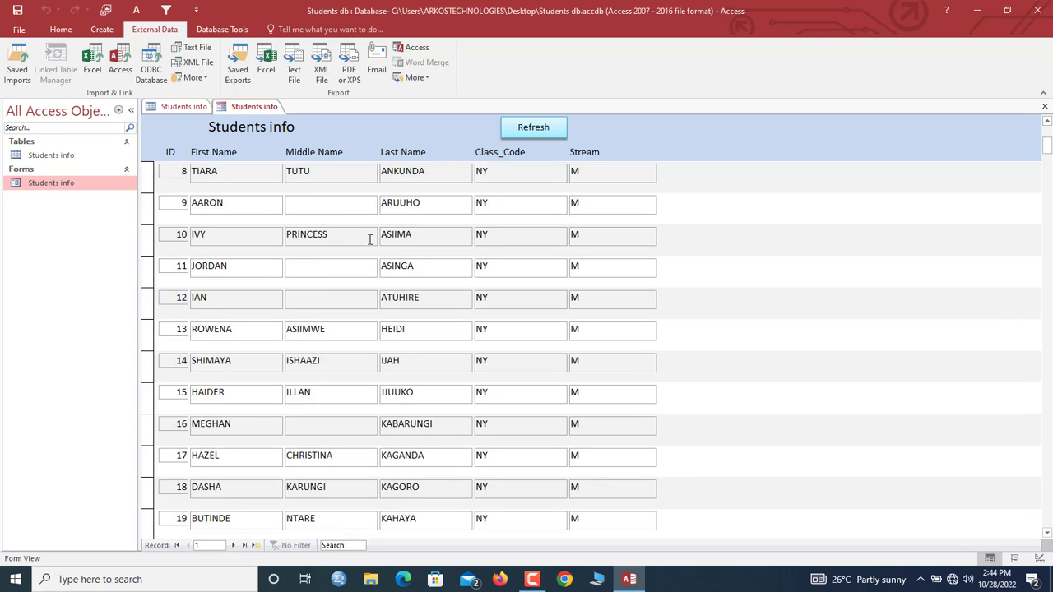
scroll(down, 3)
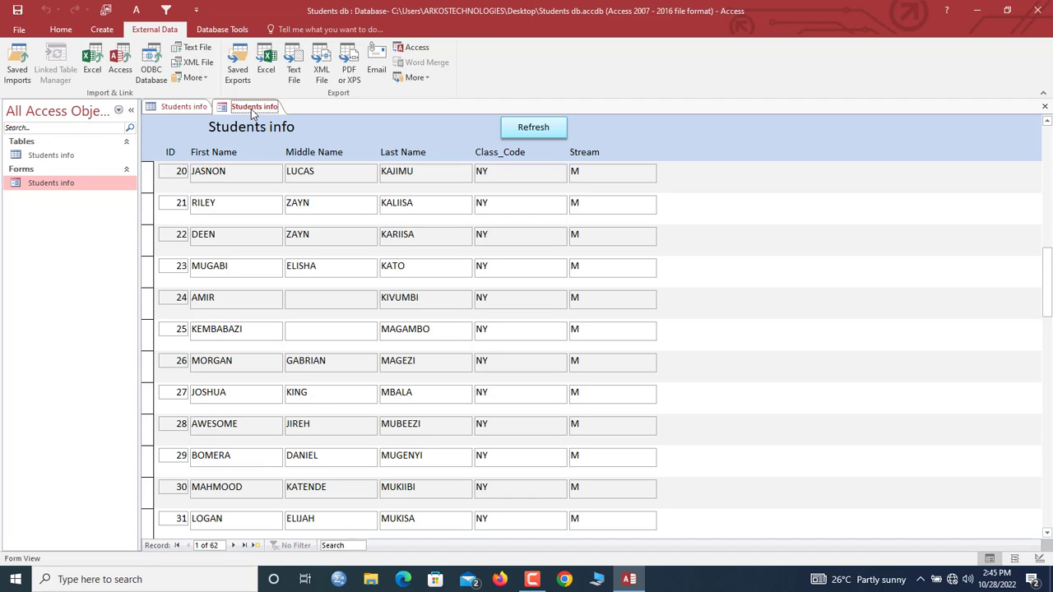
- Close all open objects and start another append import from Students data.xlsx into Students info
right_click(255, 106)
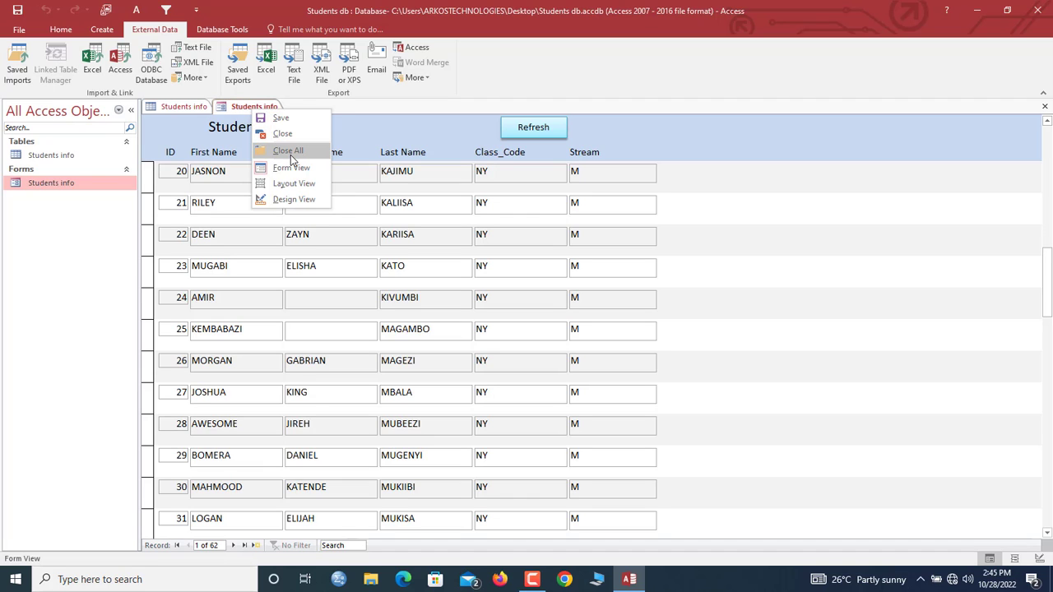
click(288, 151)
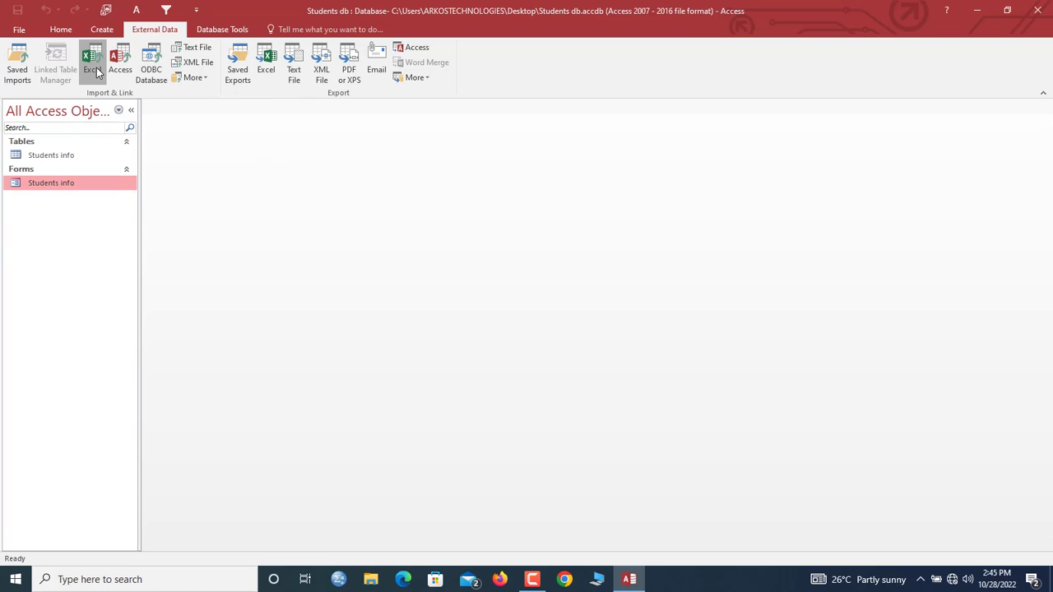
click(92, 62)
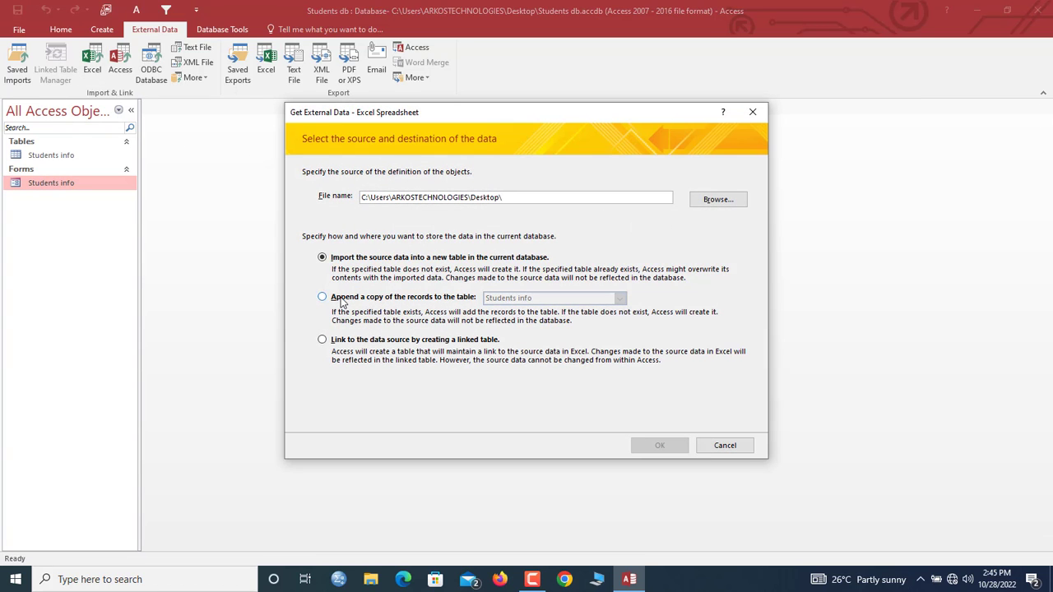
click(322, 296)
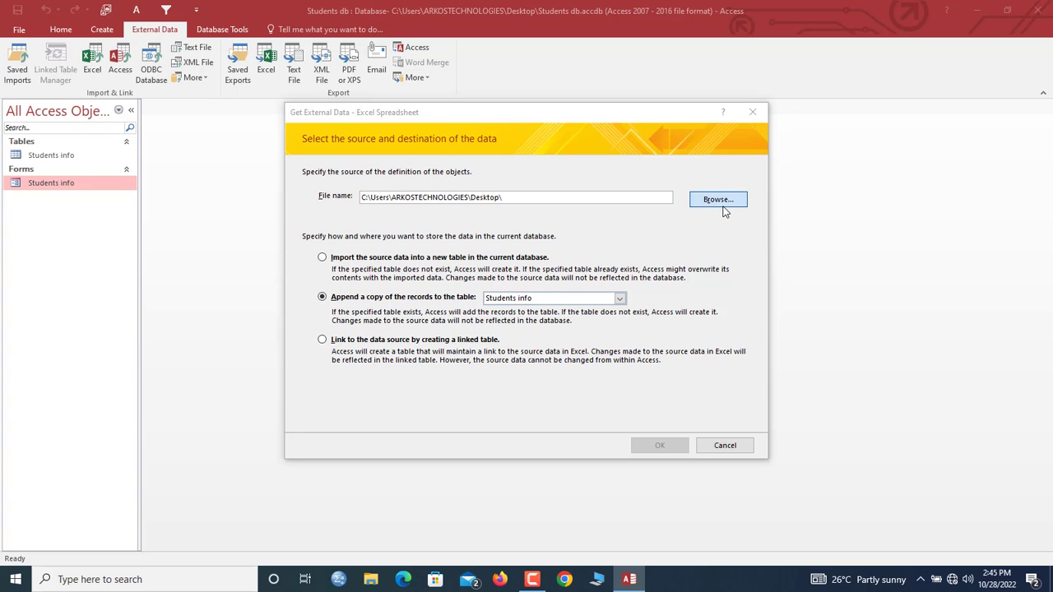
click(717, 199)
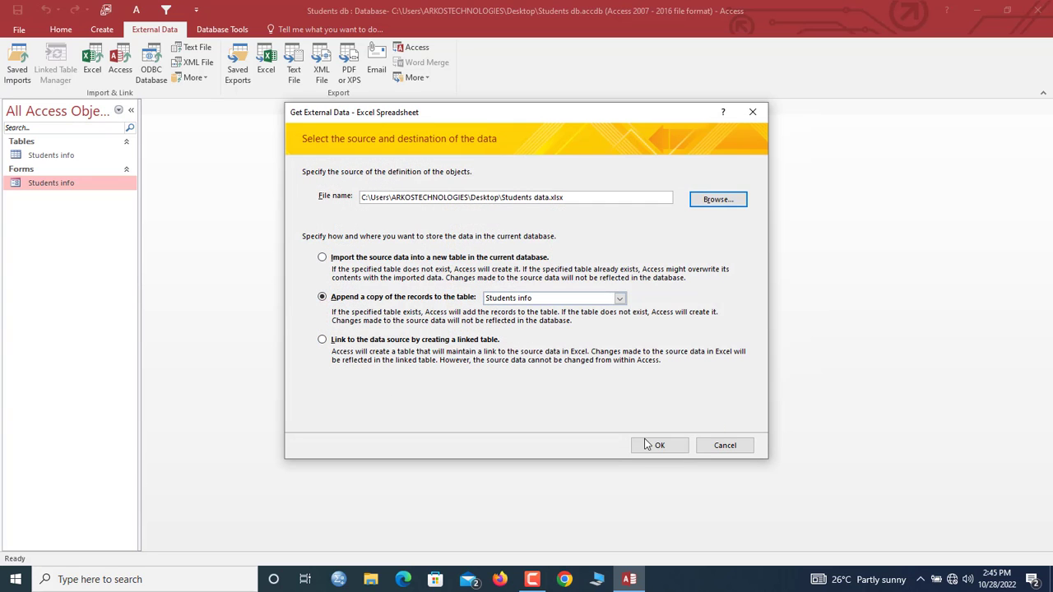
click(658, 444)
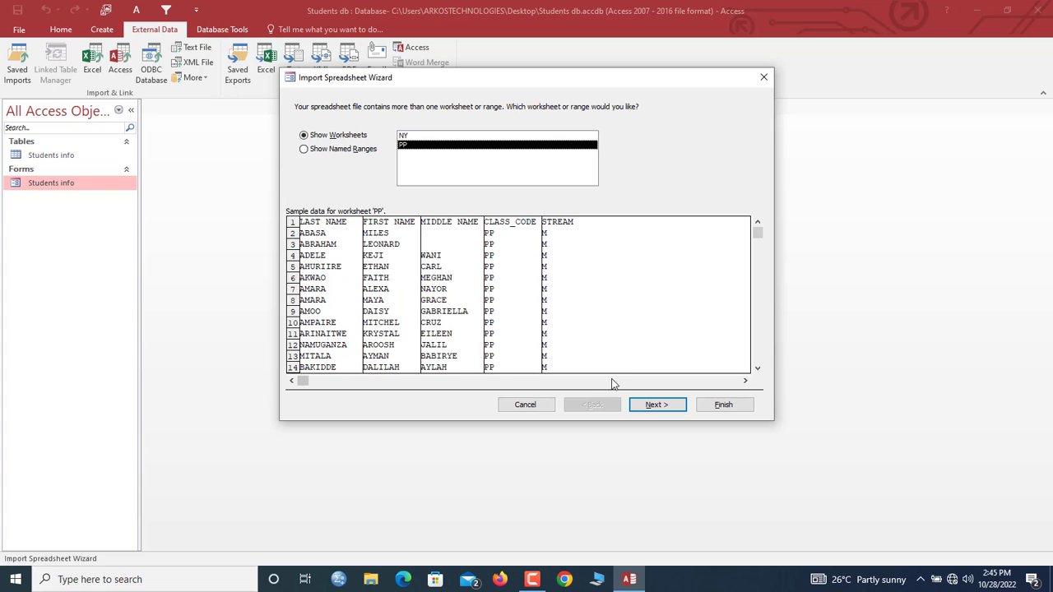
- Append the PP worksheet records to Students info and dismiss the save-steps dialog
click(654, 405)
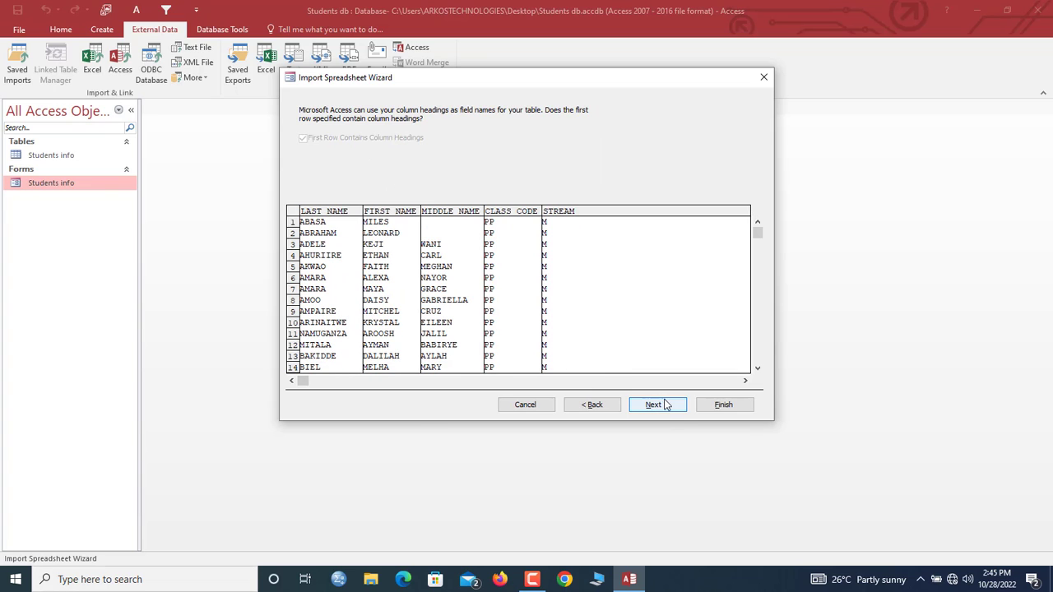
click(651, 405)
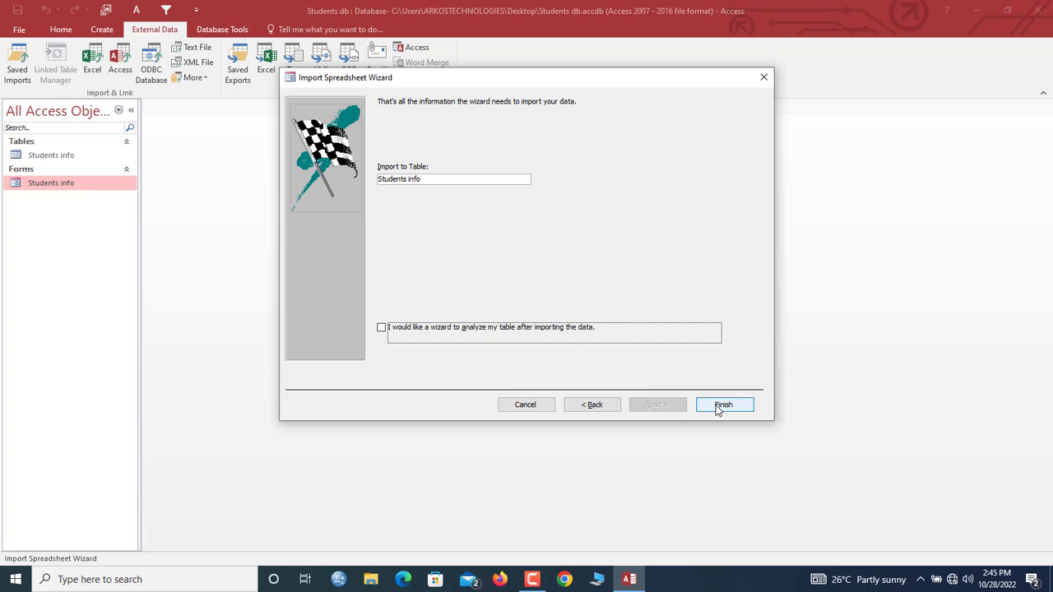
click(724, 404)
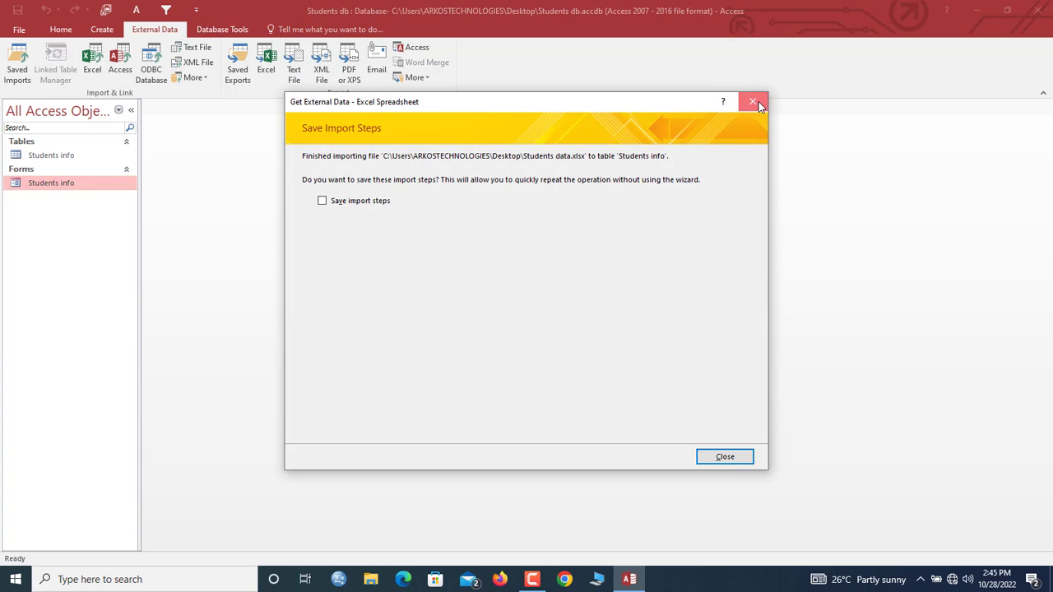
click(723, 458)
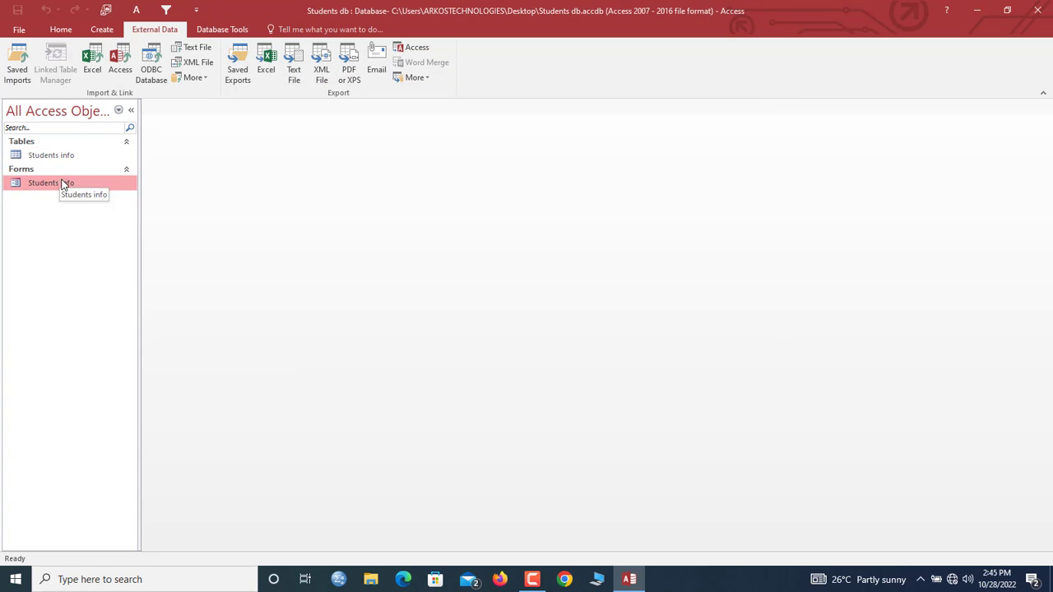
- Reopen the Students info table showing 136 records from both worksheets
double_click(51, 154)
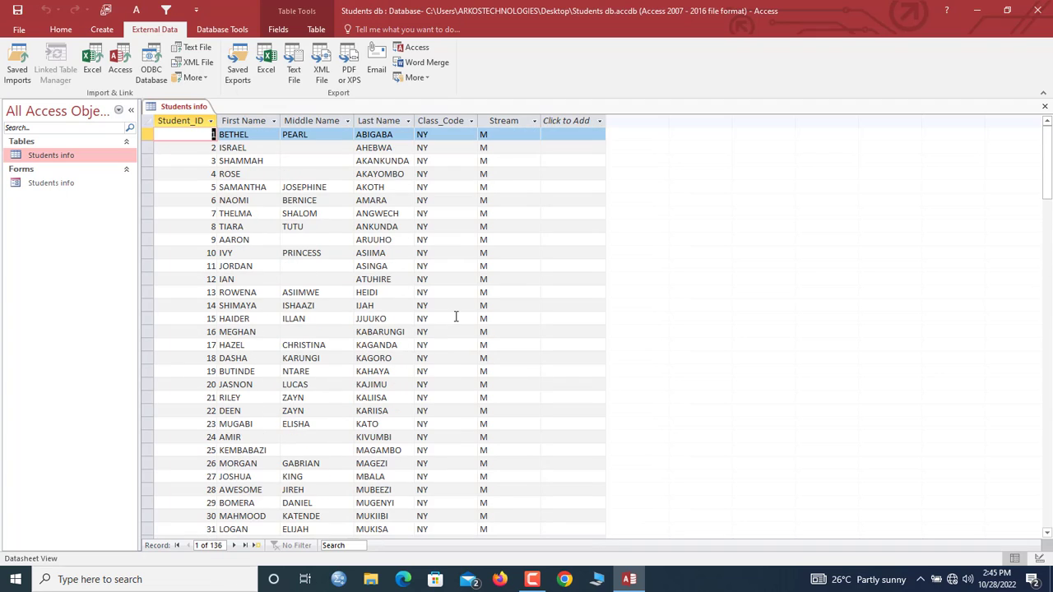
mouse_move(409, 303)
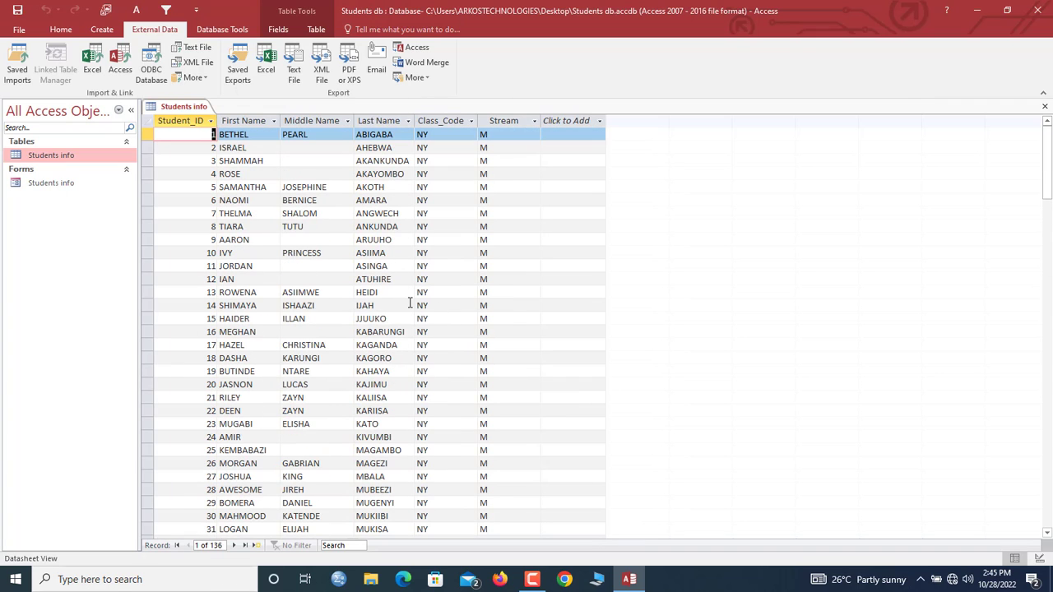